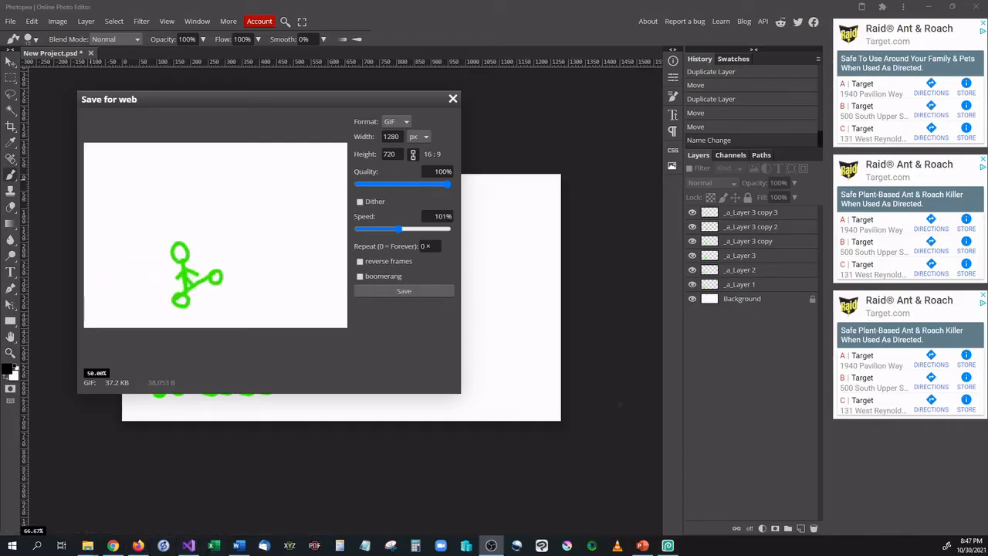
# - Close the GIF export preview to return to the green stick-figure frames
pyautogui.click(453, 99)
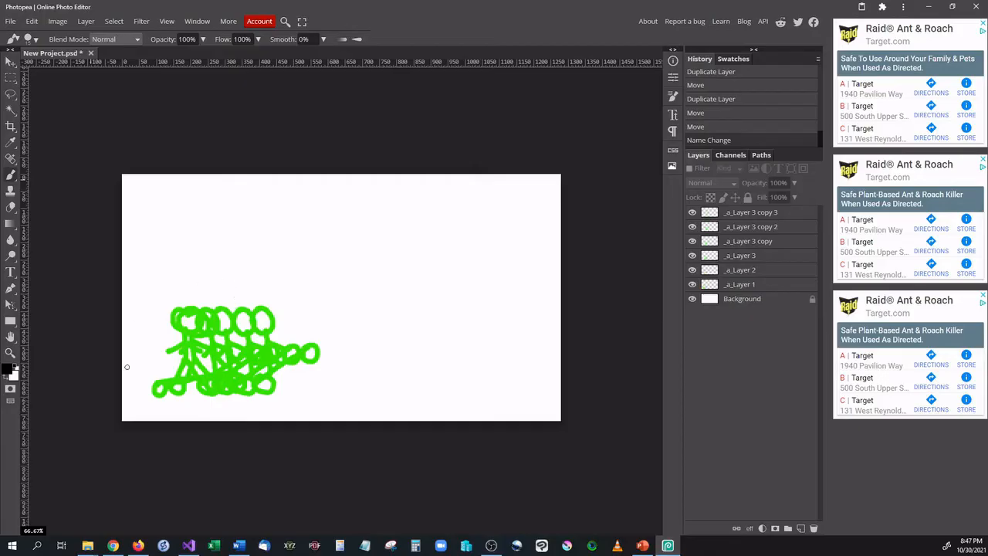
pyautogui.moveTo(287, 366)
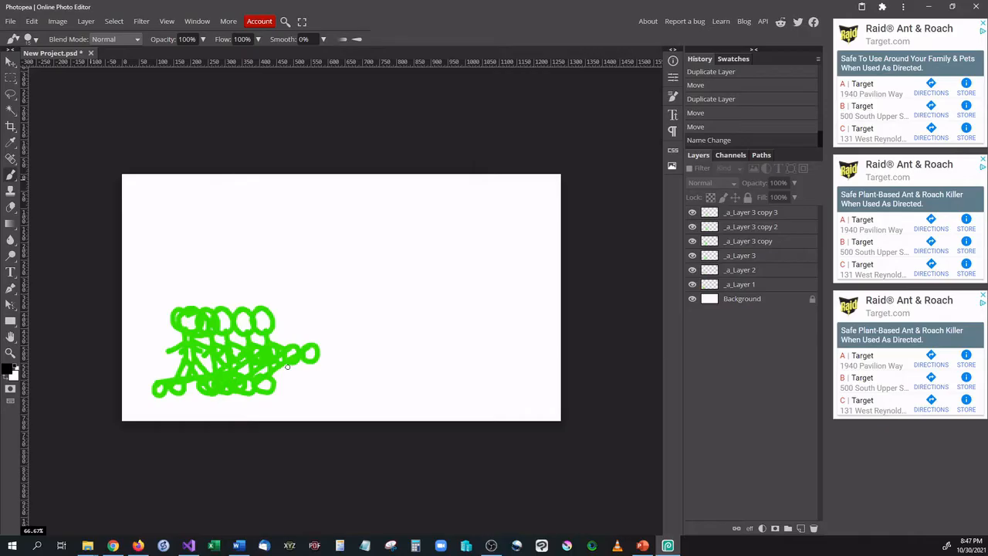
pyautogui.moveTo(370, 337)
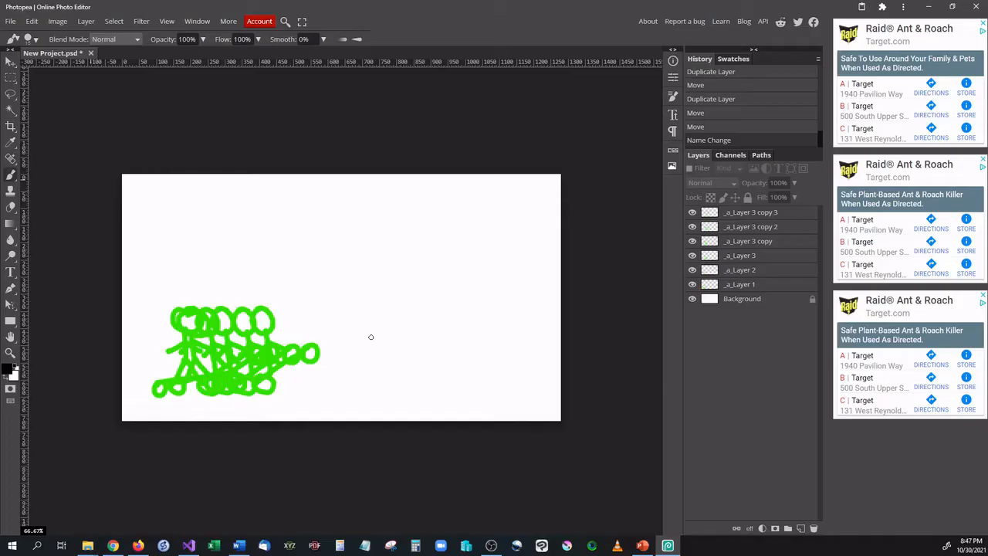
pyautogui.moveTo(318, 210)
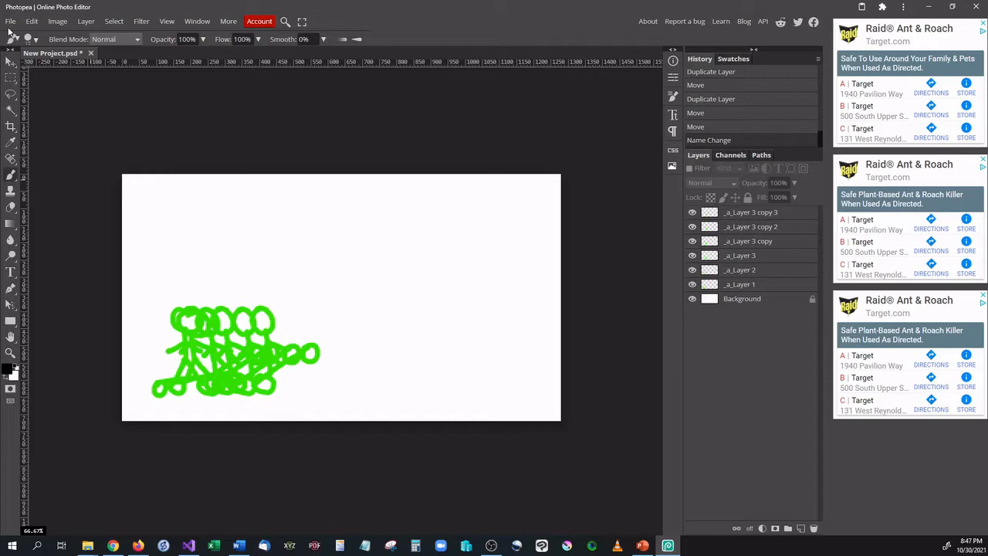
# - Create a new blank 1280×720 project with a white background via File > New
pyautogui.click(12, 22)
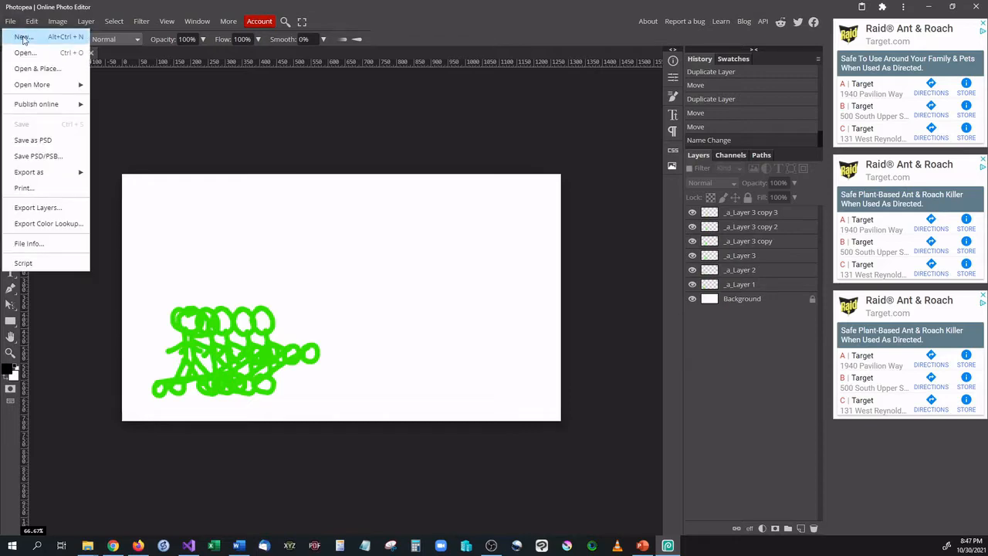
pyautogui.click(23, 37)
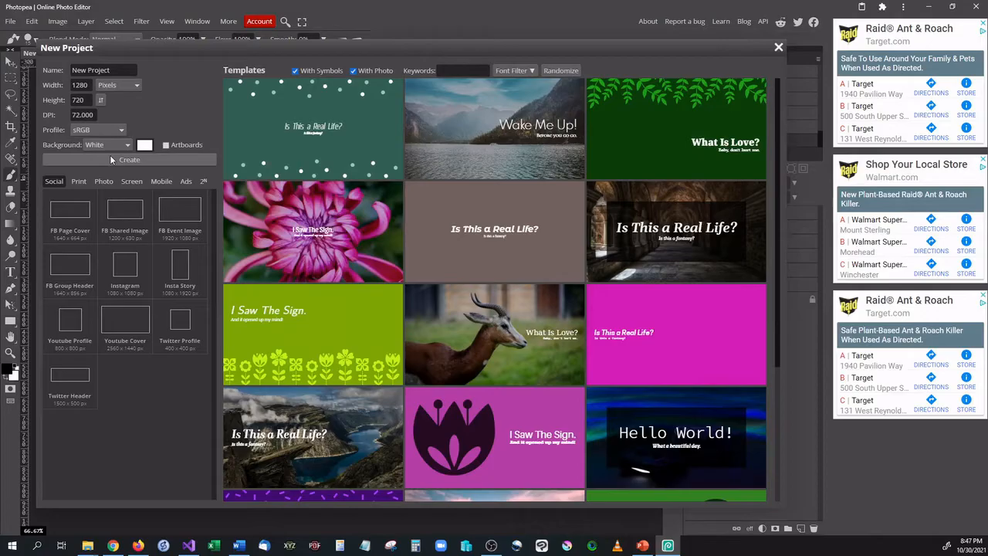
pyautogui.moveTo(105, 159)
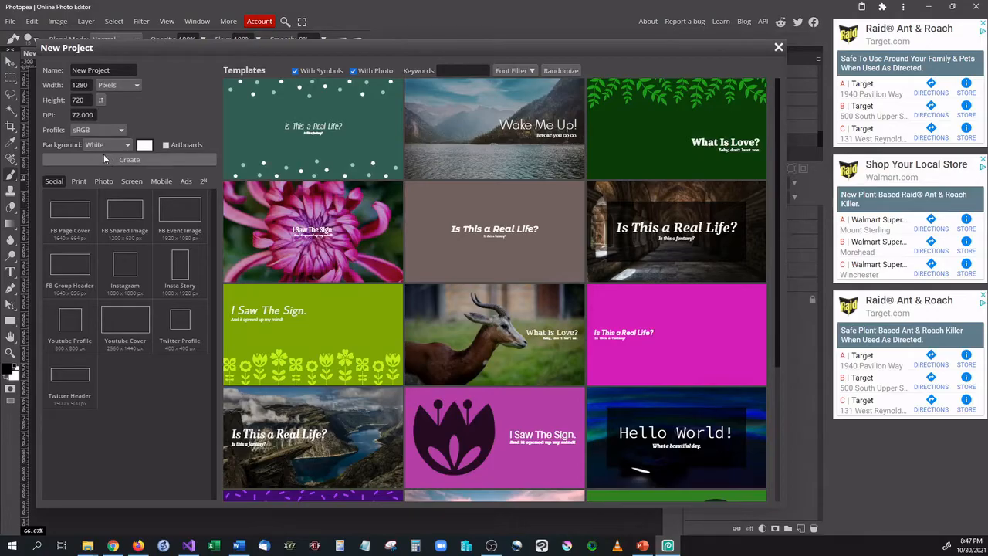
pyautogui.moveTo(105, 159)
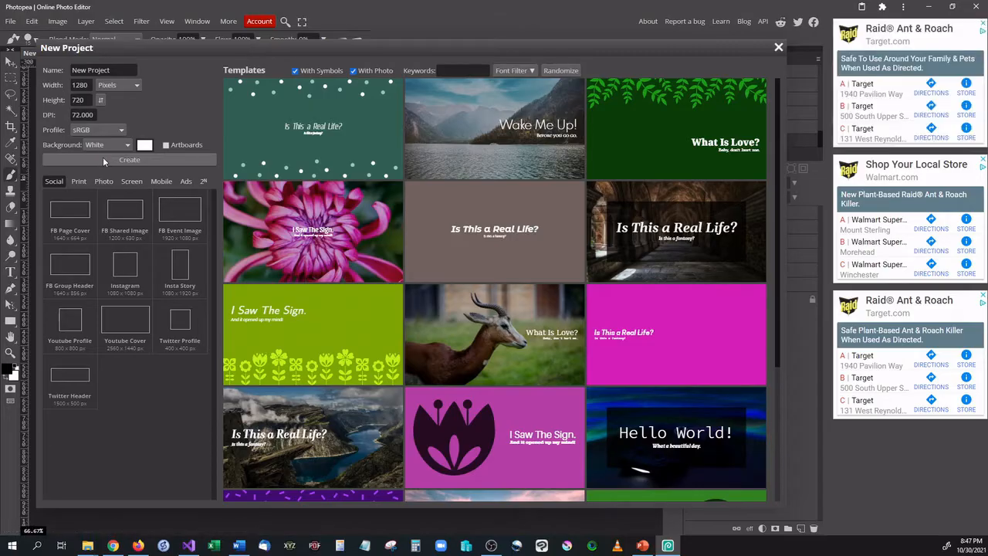
pyautogui.click(130, 159)
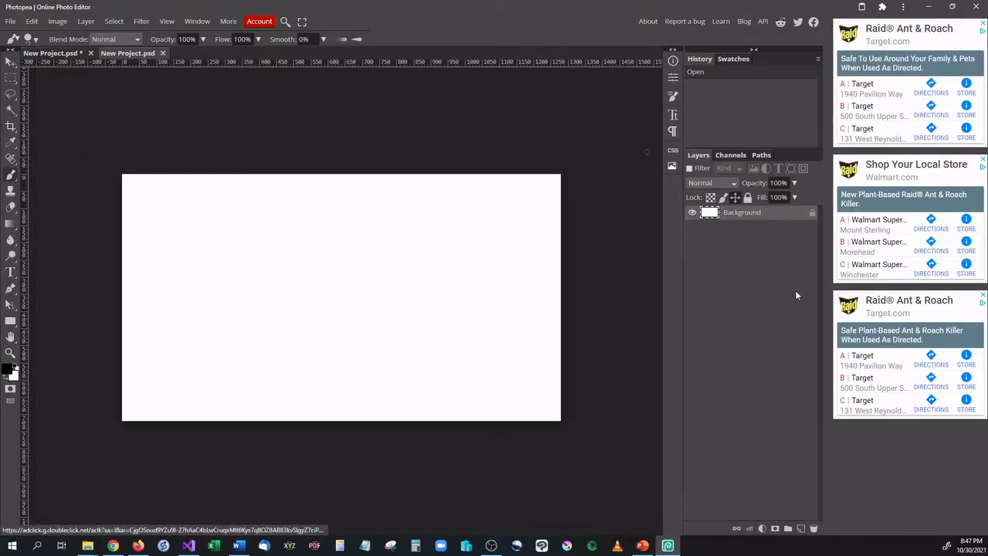
pyautogui.moveTo(812, 528)
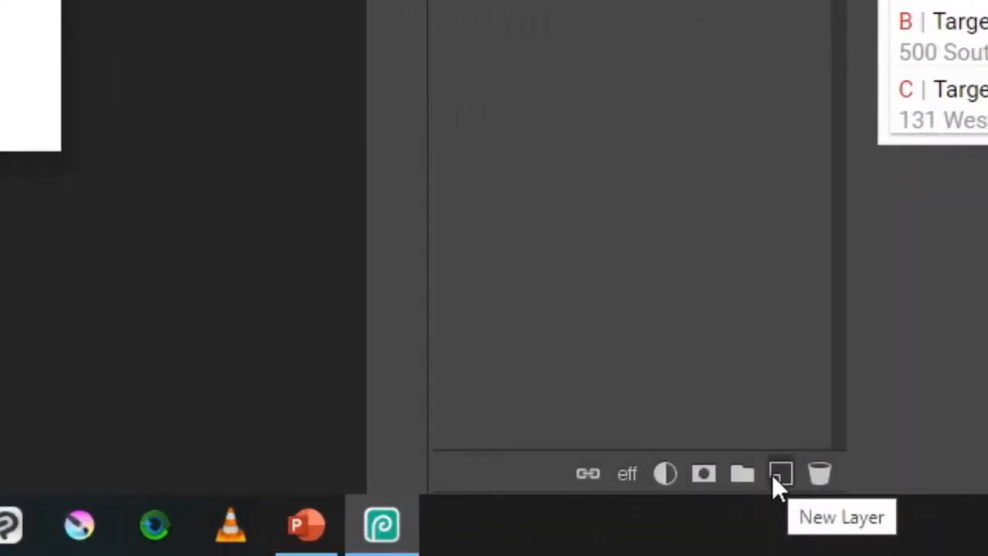
pyautogui.moveTo(797, 498)
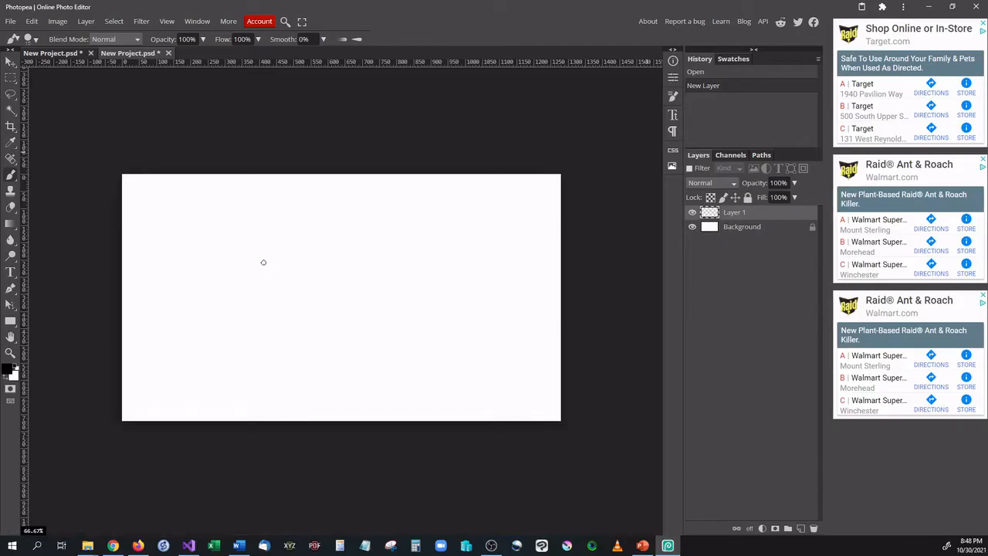
pyautogui.moveTo(198, 309)
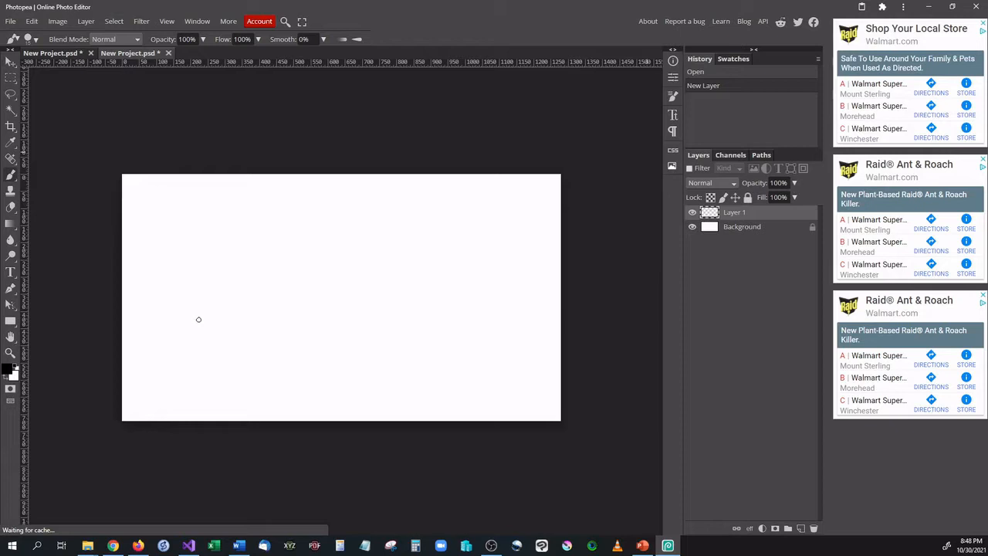
pyautogui.moveTo(178, 318)
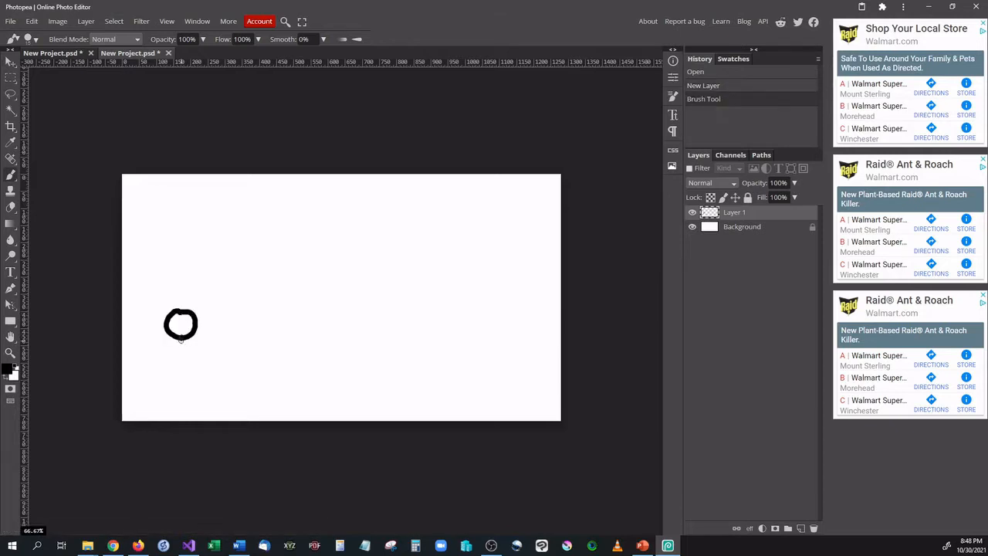
# - Draw the black stick figure's head with the Brush on Layer 1
pyautogui.moveTo(181, 337); pyautogui.dragTo(179, 371)
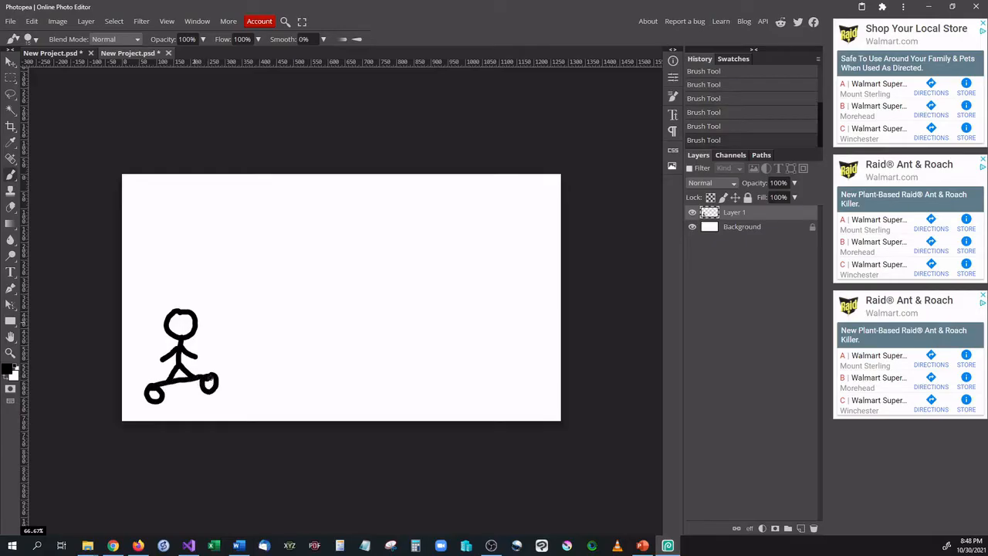
pyautogui.moveTo(195, 326)
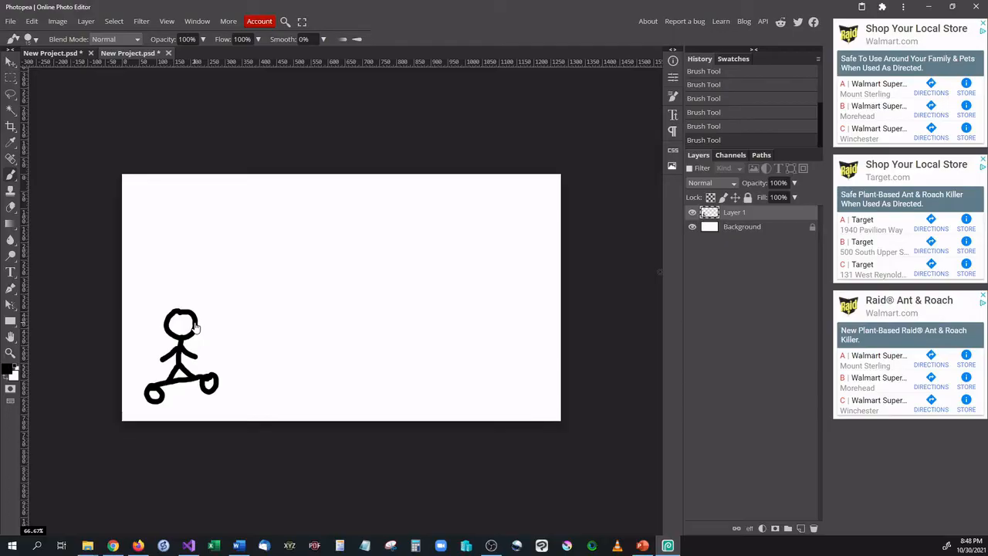
# - Duplicate the stick-figure layer three times, shifting each copy further right with the Move tool
pyautogui.rightClick(735, 211)
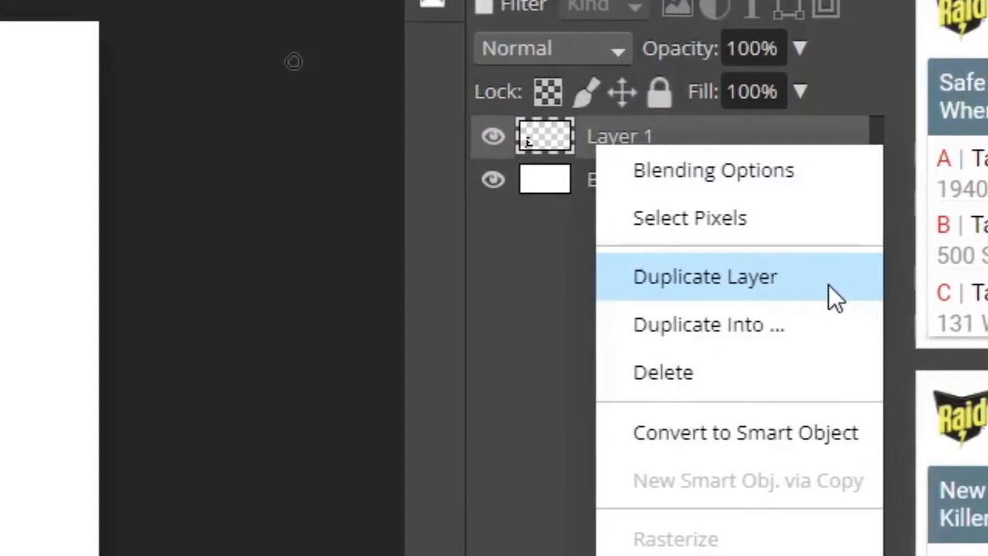
pyautogui.click(705, 276)
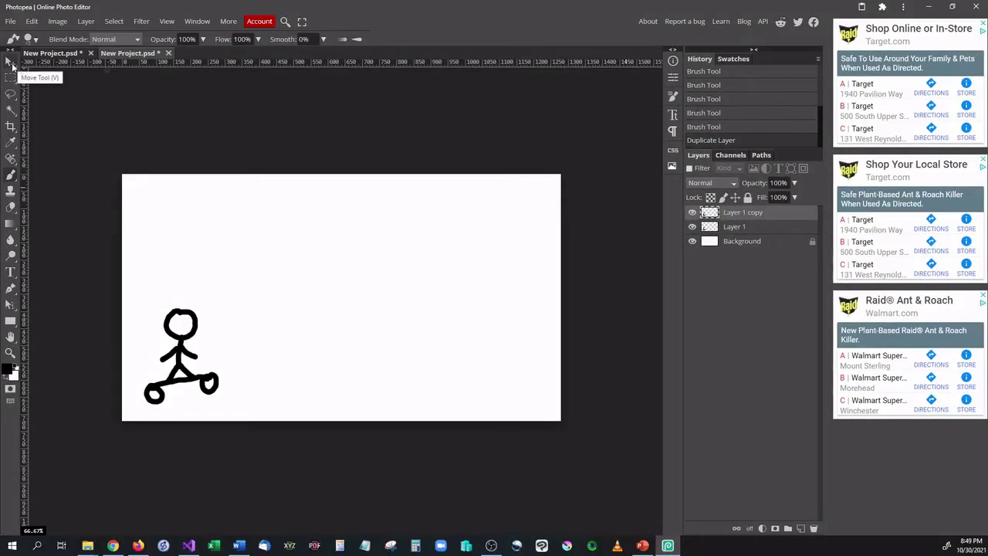
pyautogui.click(9, 62)
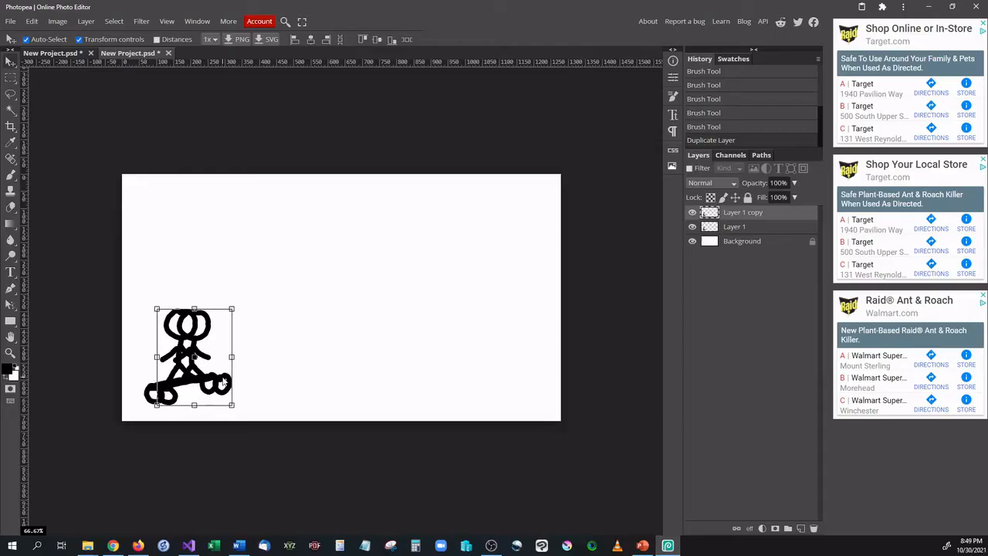
pyautogui.rightClick(742, 211)
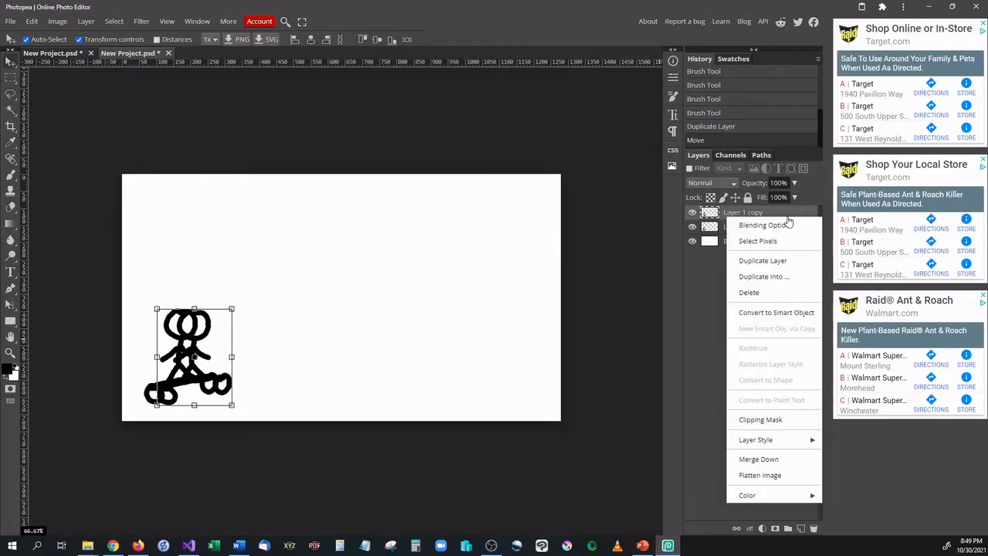
pyautogui.click(763, 260)
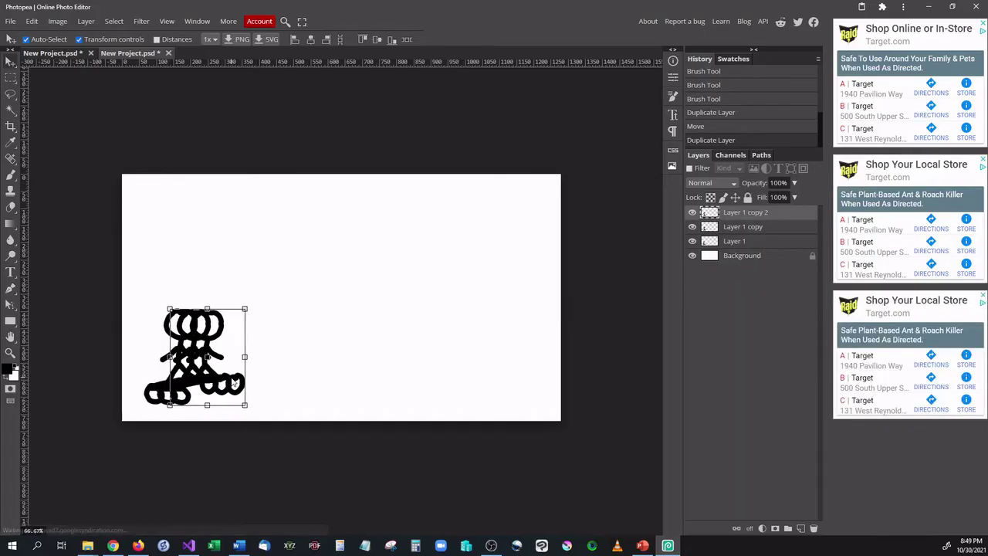
pyautogui.rightClick(744, 212)
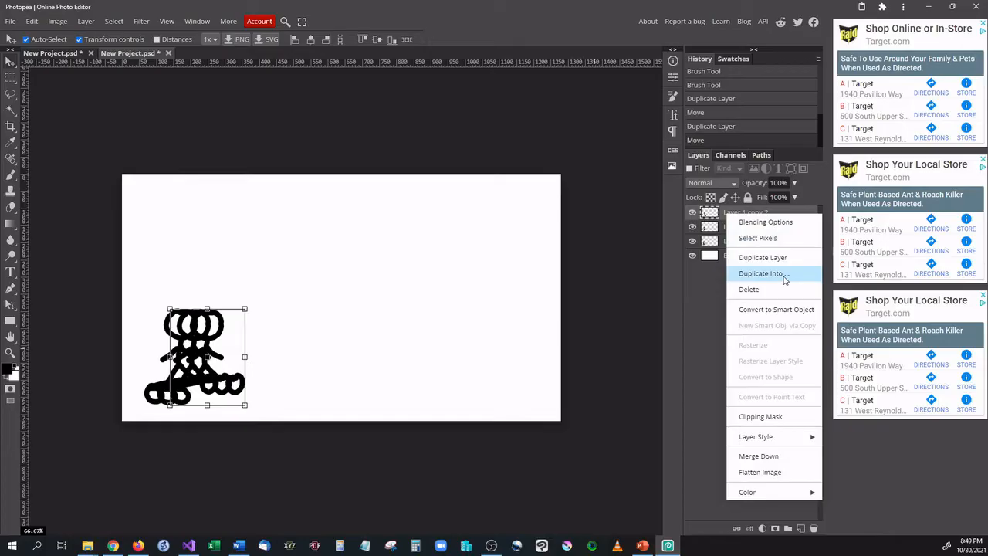
pyautogui.click(763, 256)
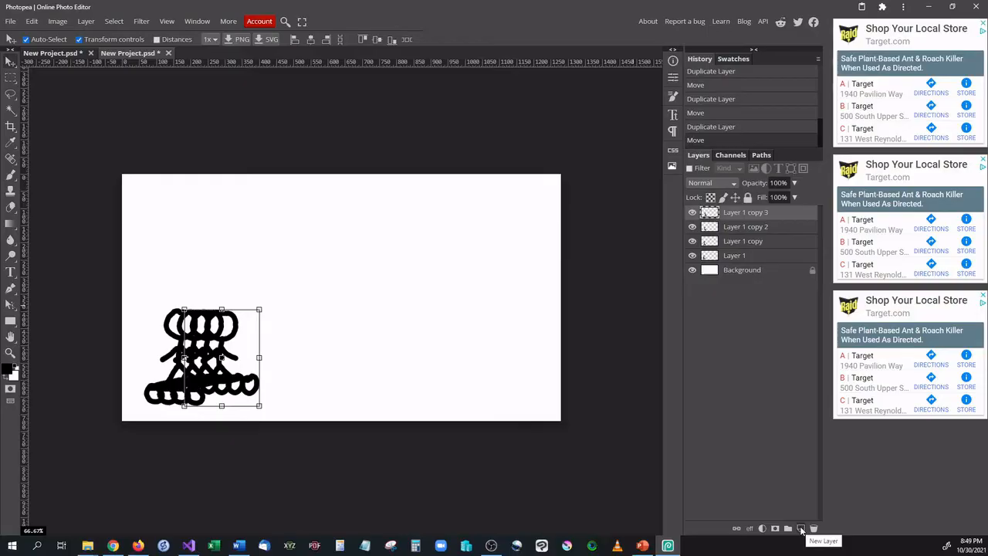
# - Add an empty new layer on top of the shifted copies
pyautogui.click(800, 528)
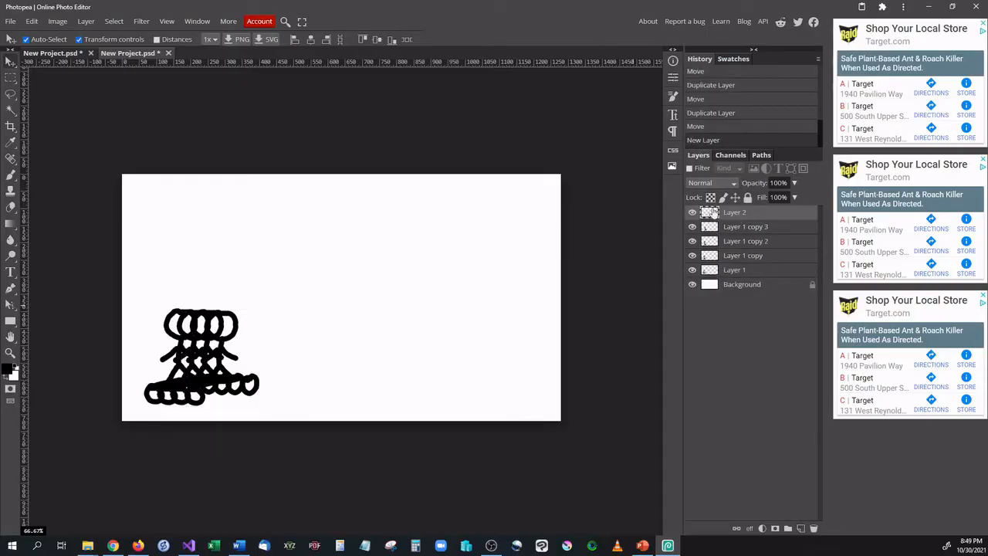
pyautogui.moveTo(710, 198)
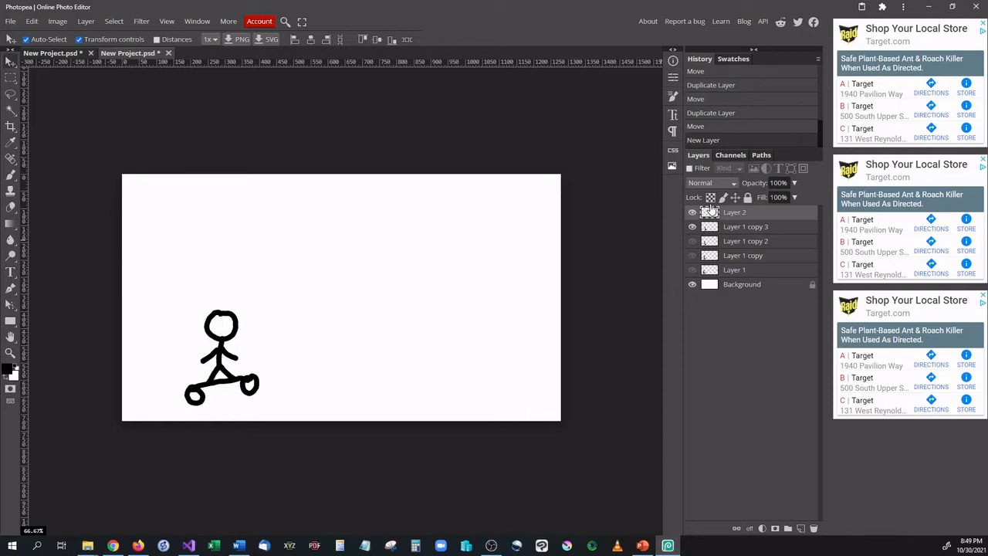
# - On the top layer, draw the ramp corner at lower right and the skater's next pose over the first
pyautogui.click(745, 226)
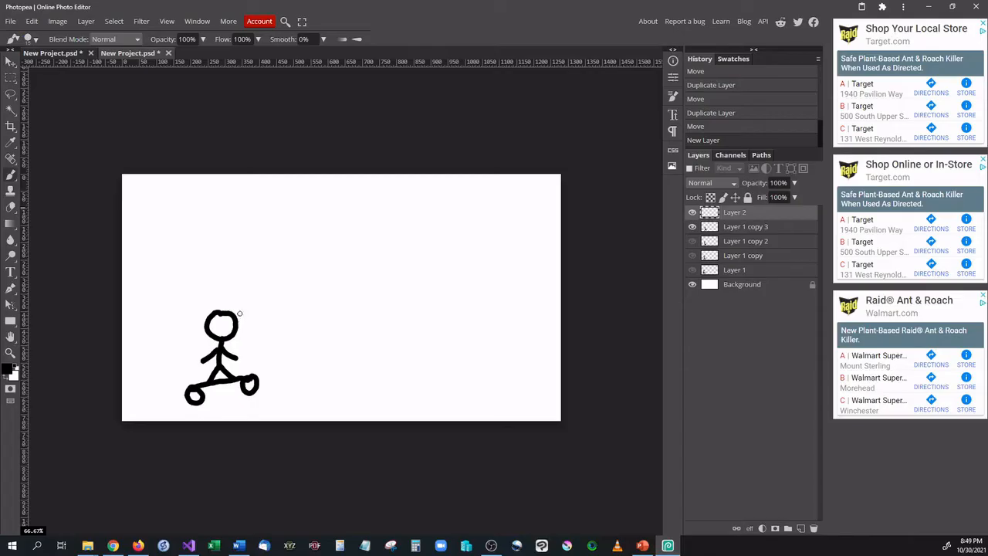
pyautogui.moveTo(475, 358)
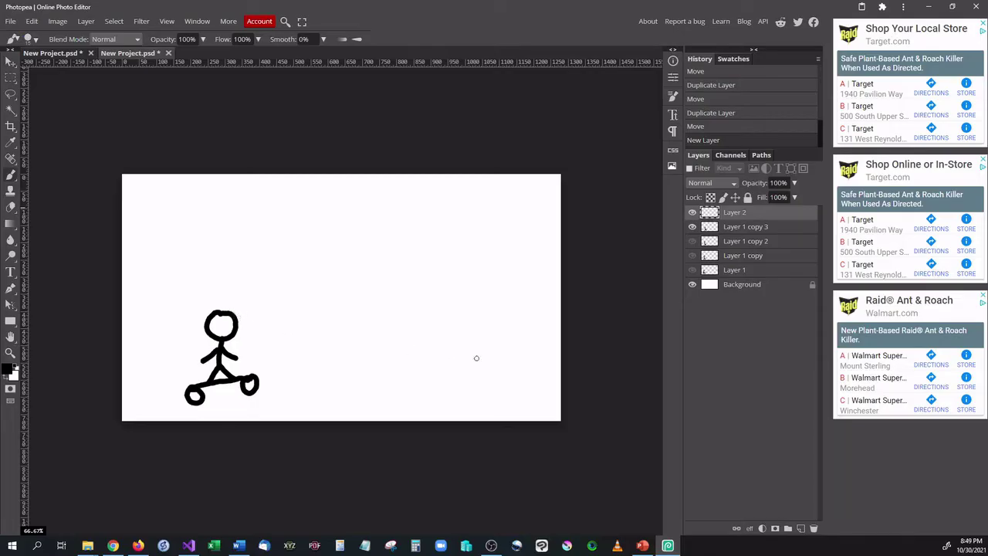
pyautogui.moveTo(534, 406)
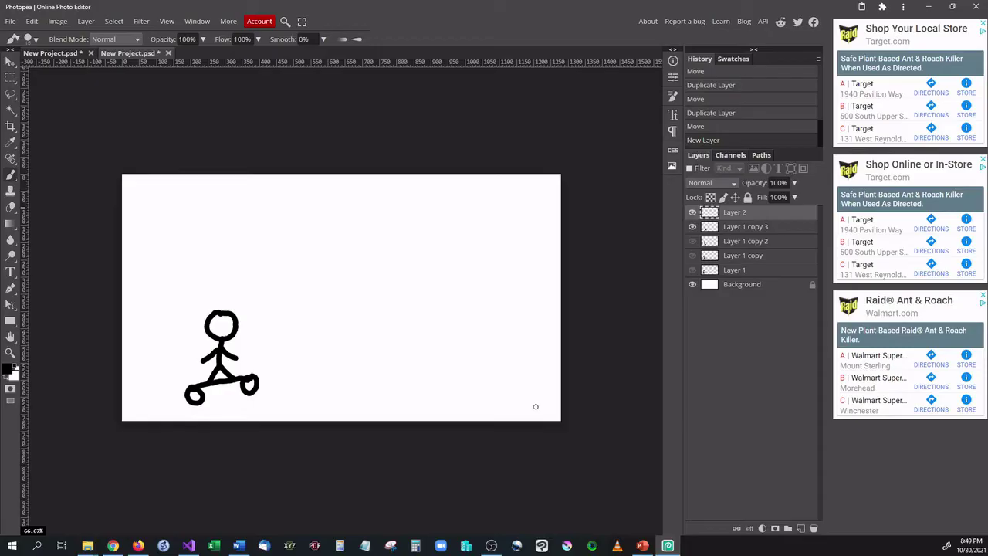
pyautogui.moveTo(532, 404); pyautogui.dragTo(555, 379)
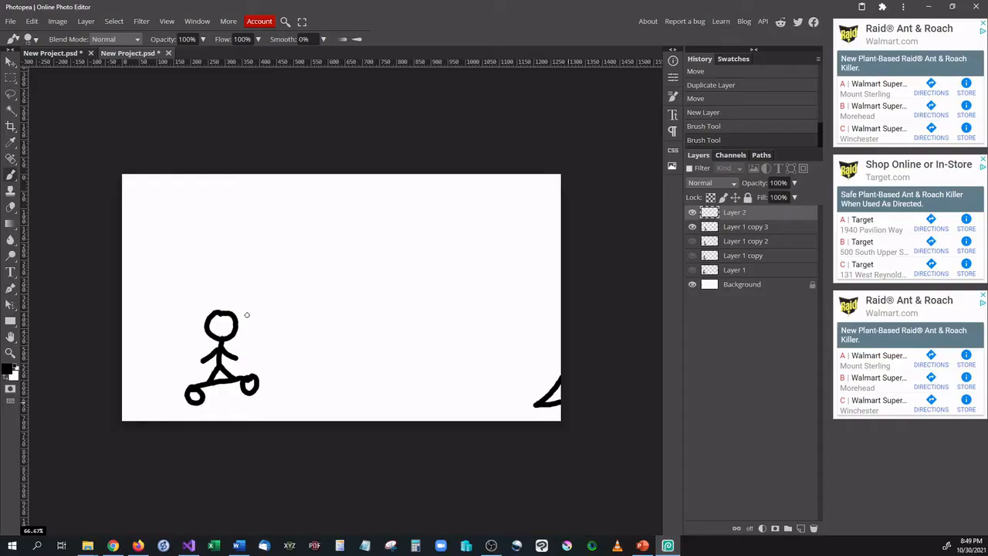
pyautogui.moveTo(224, 325); pyautogui.dragTo(259, 316)
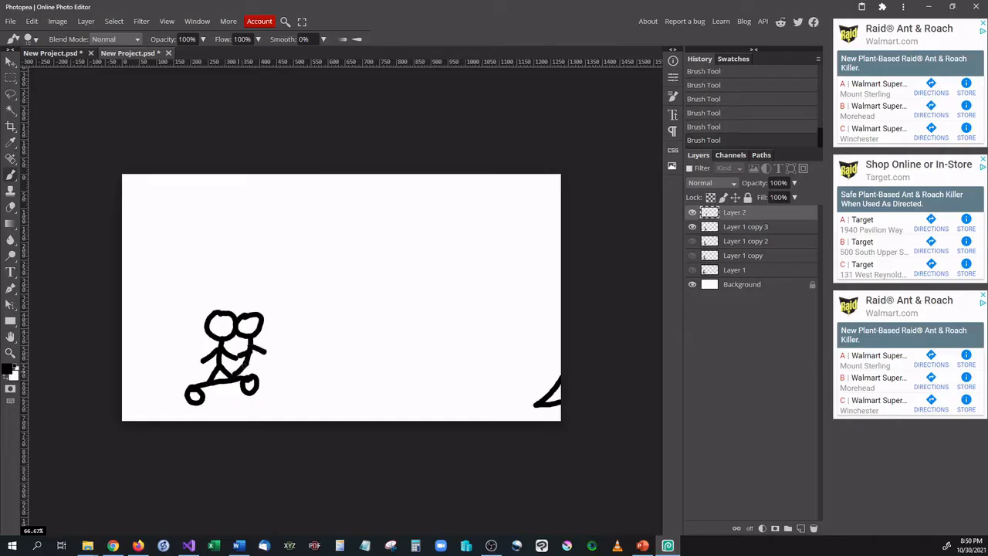
pyautogui.moveTo(254, 368); pyautogui.dragTo(285, 378)
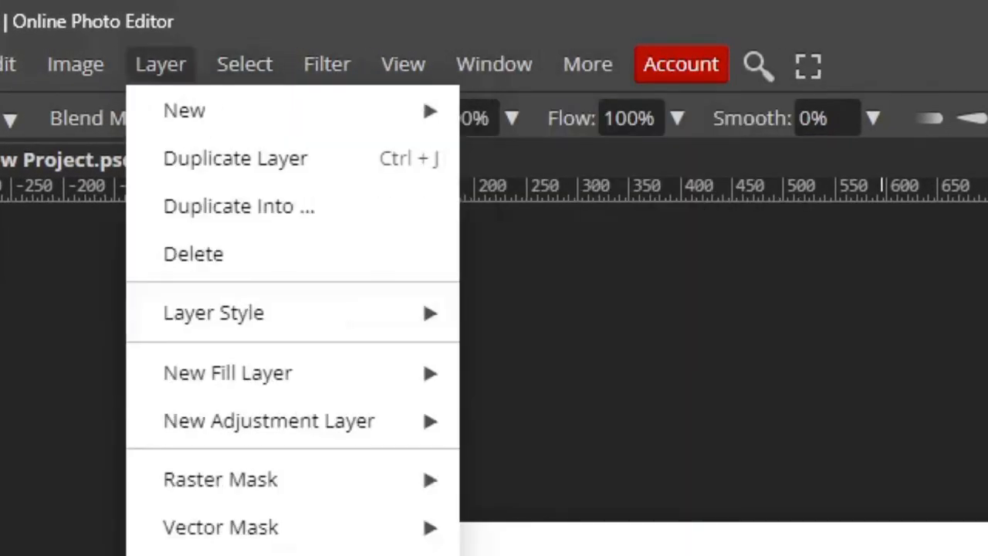
pyautogui.moveTo(183, 109)
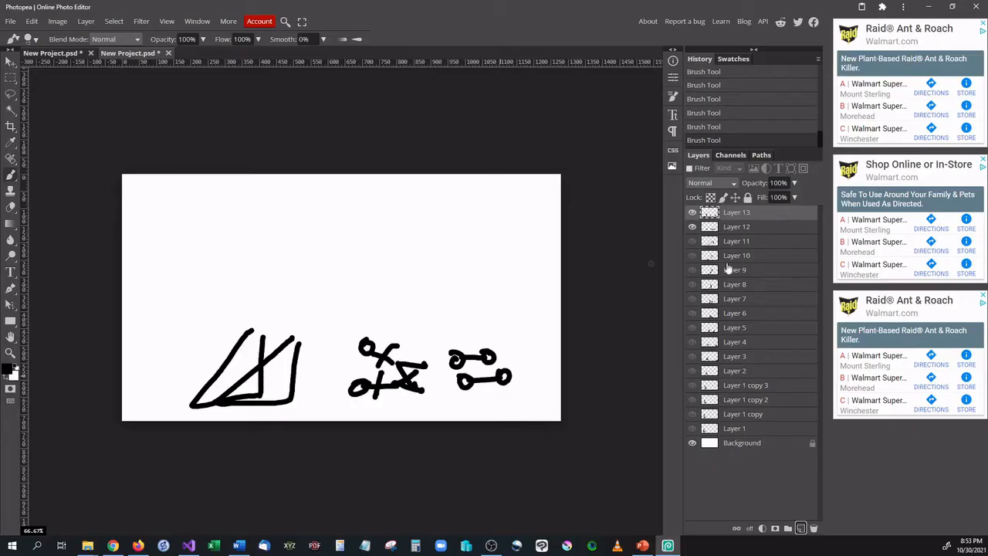
# - Duplicate Layer 13 twice so the final skater pose repeats
pyautogui.rightClick(736, 212)
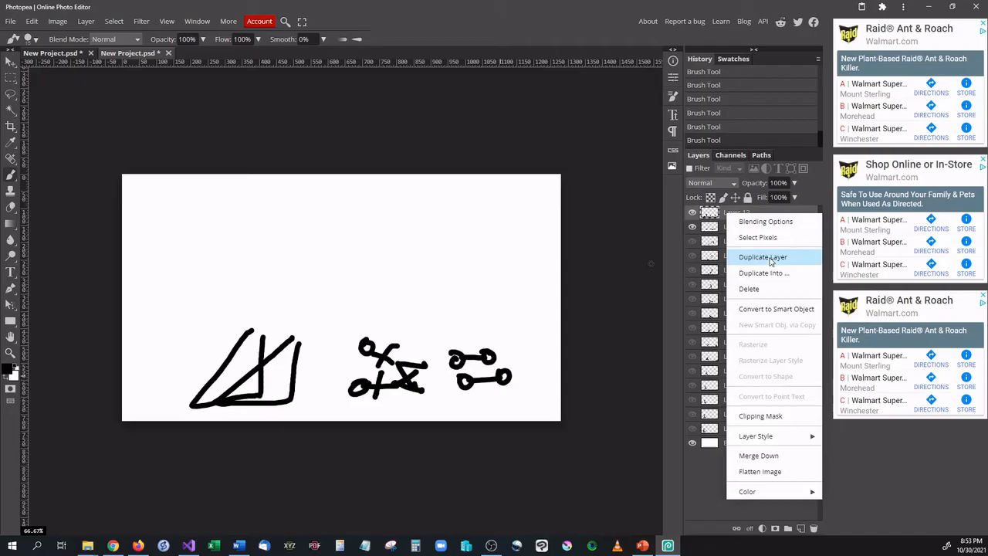
pyautogui.click(763, 256)
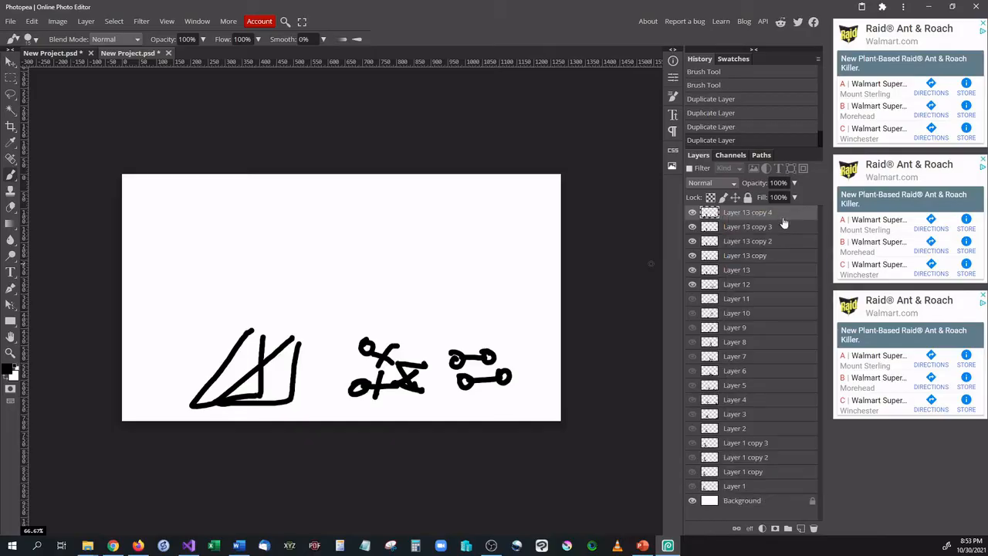
pyautogui.rightClick(751, 213)
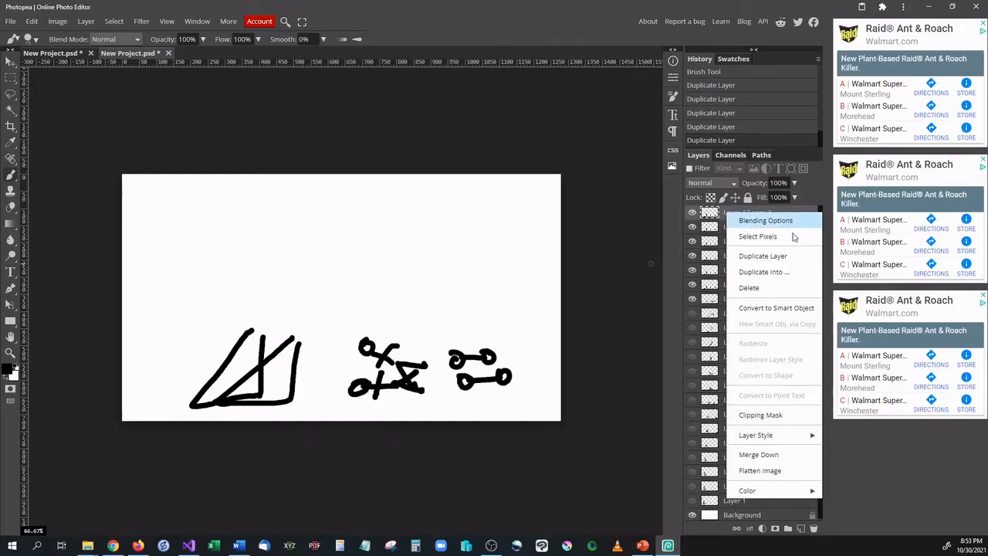
pyautogui.click(763, 257)
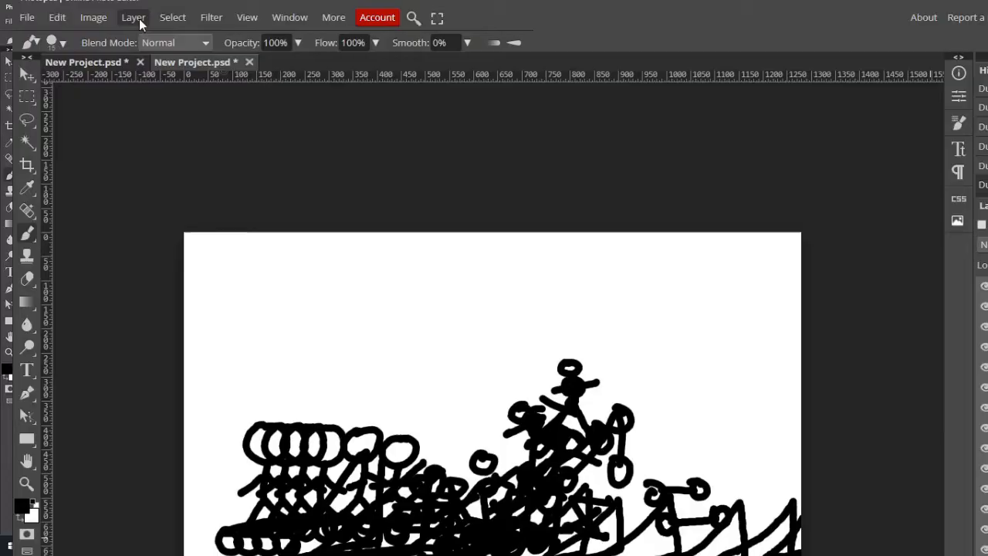
# - Convert all layers into animation frames with Layer > Animation > Make Frames and check the _a_ names
pyautogui.click(136, 17)
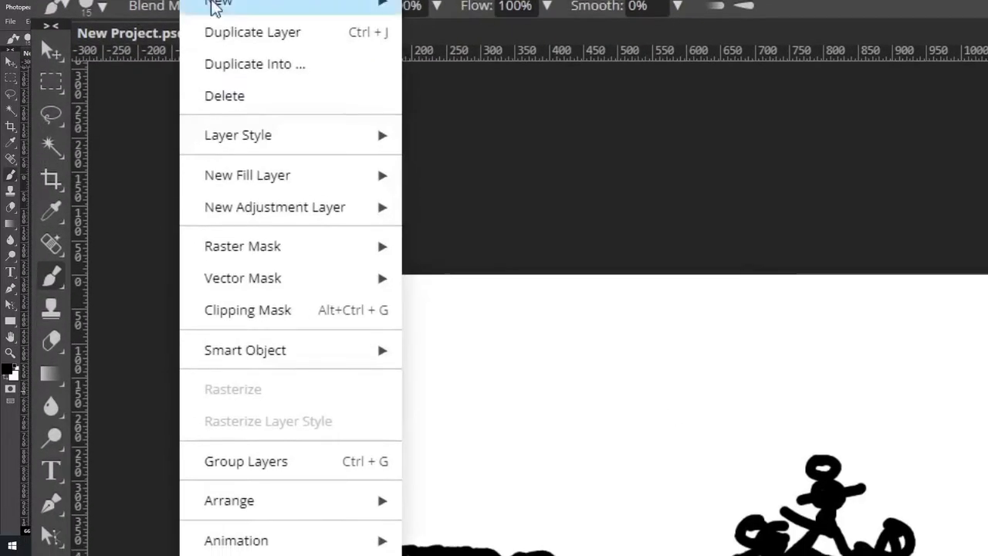
pyautogui.moveTo(298, 426)
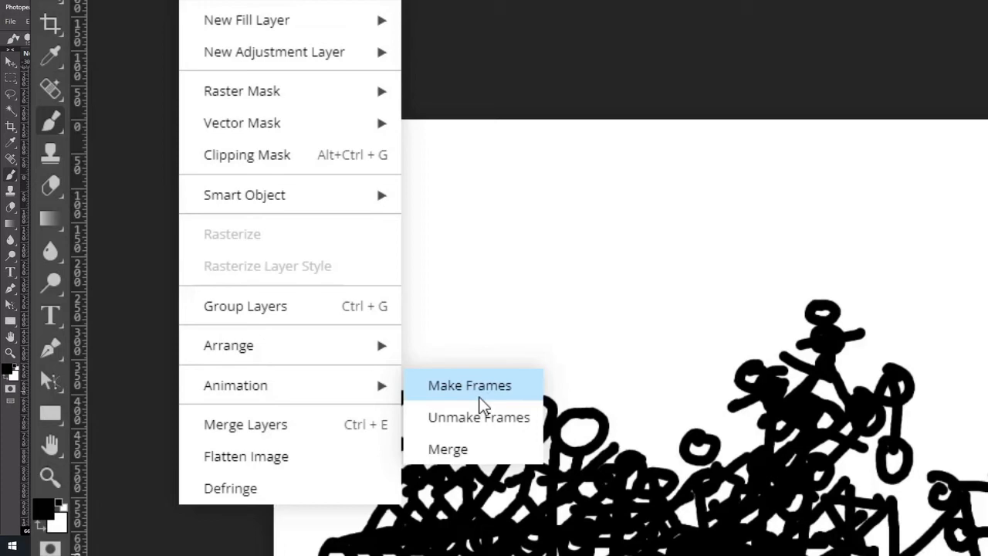
pyautogui.click(468, 386)
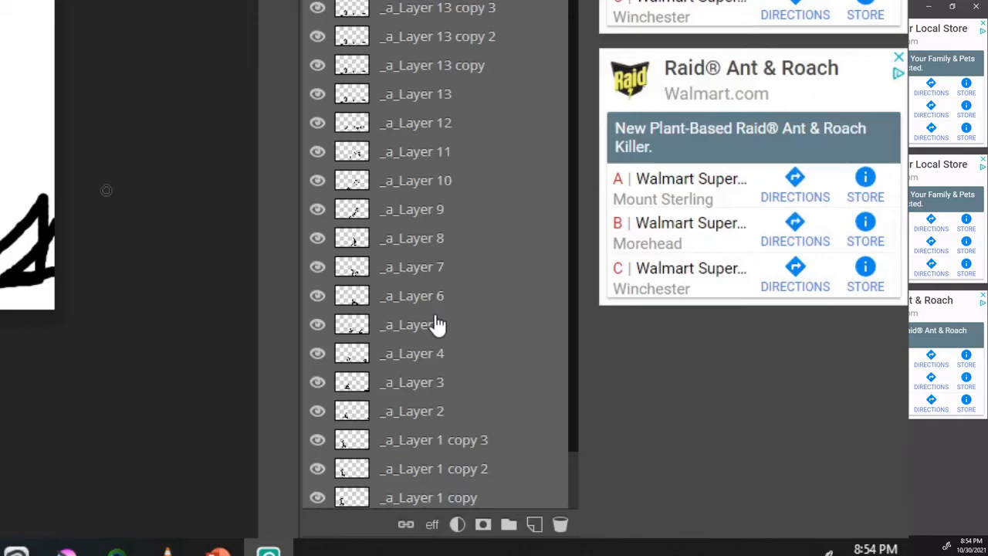
pyautogui.scroll(-3)
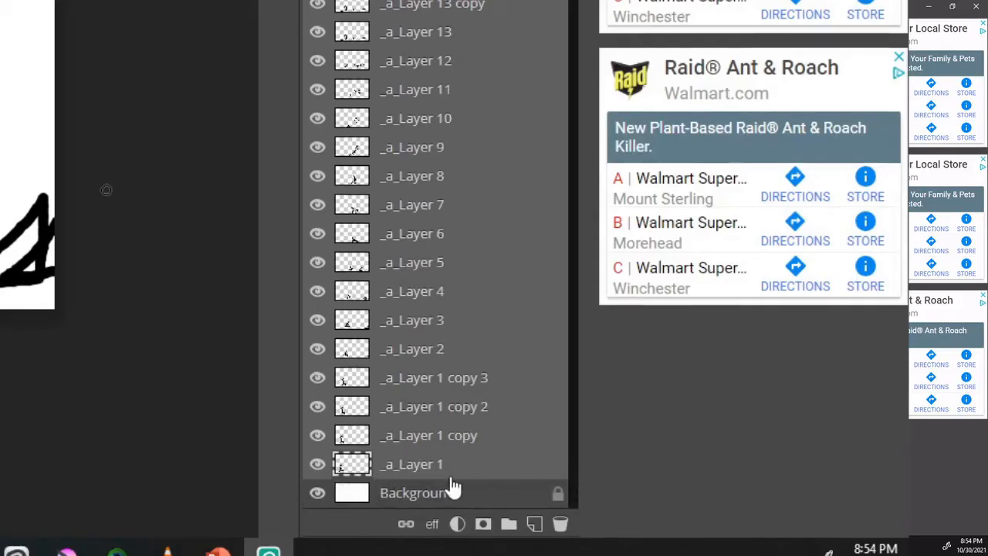
pyautogui.moveTo(478, 454)
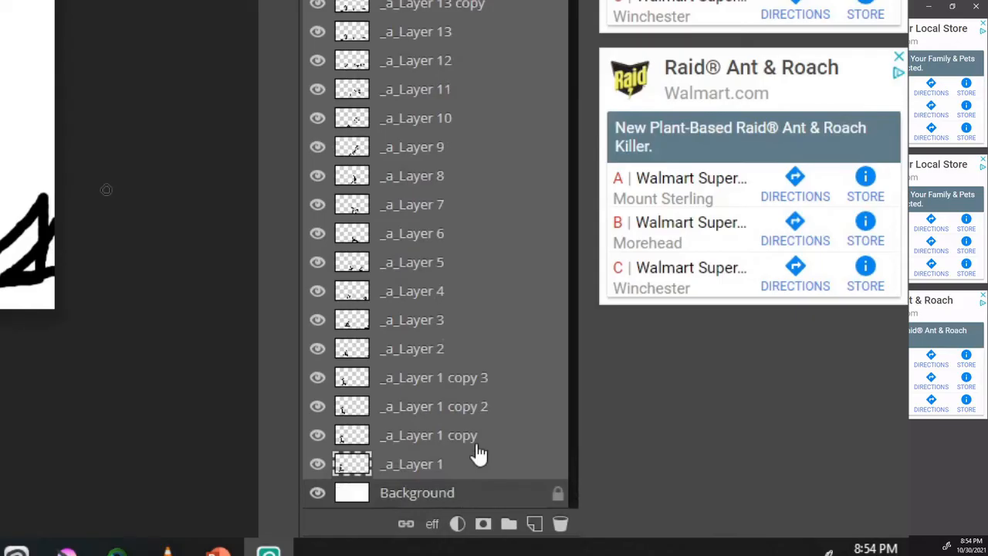
pyautogui.moveTo(402, 451)
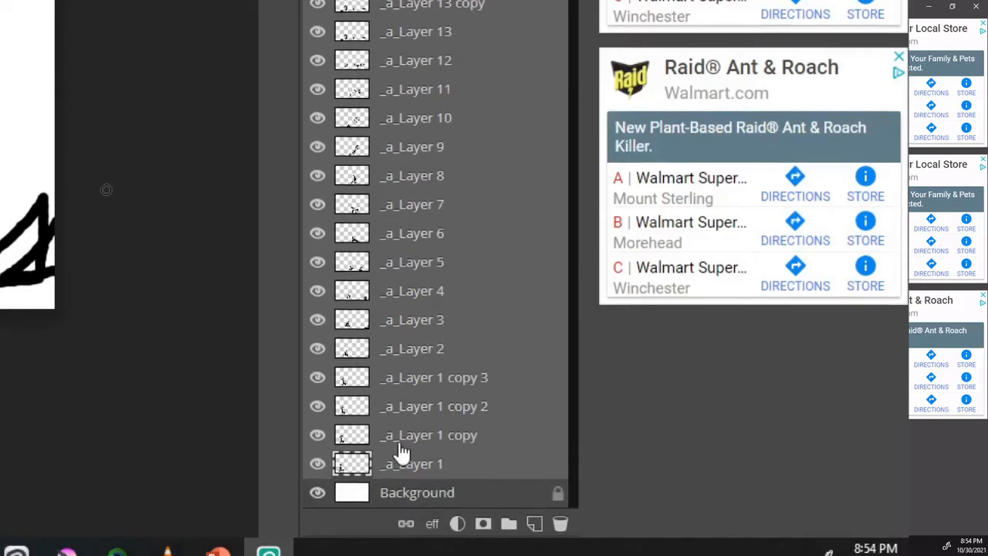
pyautogui.moveTo(440, 444)
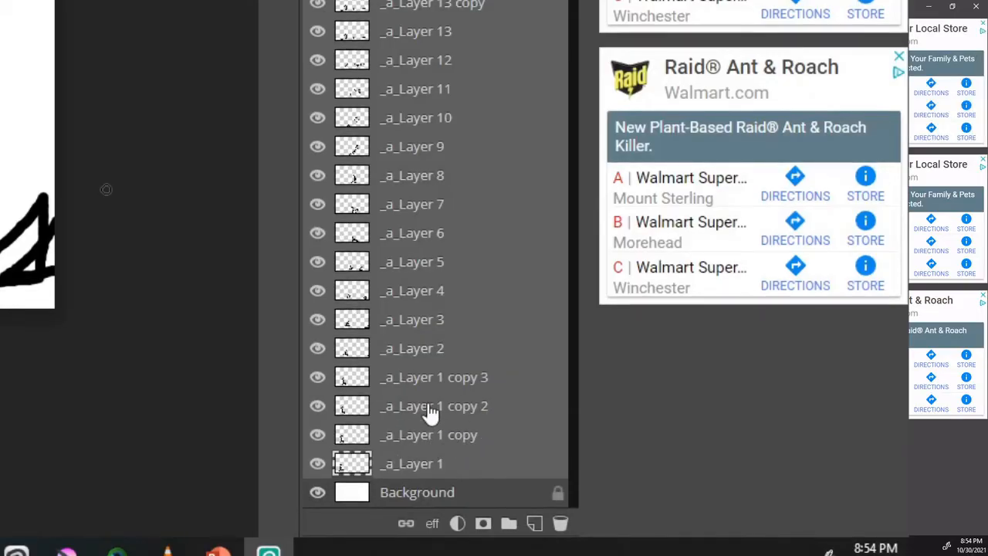
pyautogui.moveTo(440, 411)
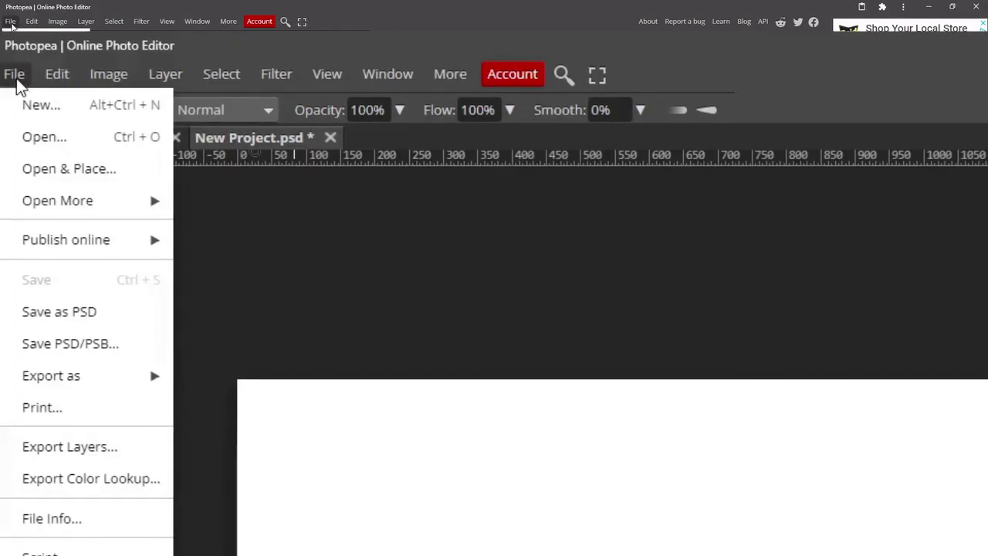
pyautogui.moveTo(69, 383)
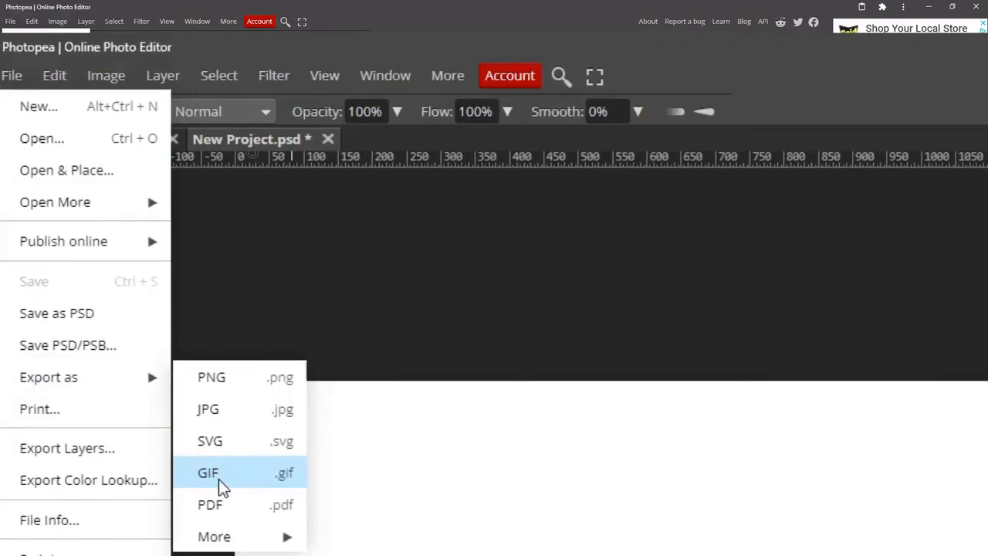
# - Export the animation as a GIF, bringing up the Save for web preview
pyautogui.click(207, 473)
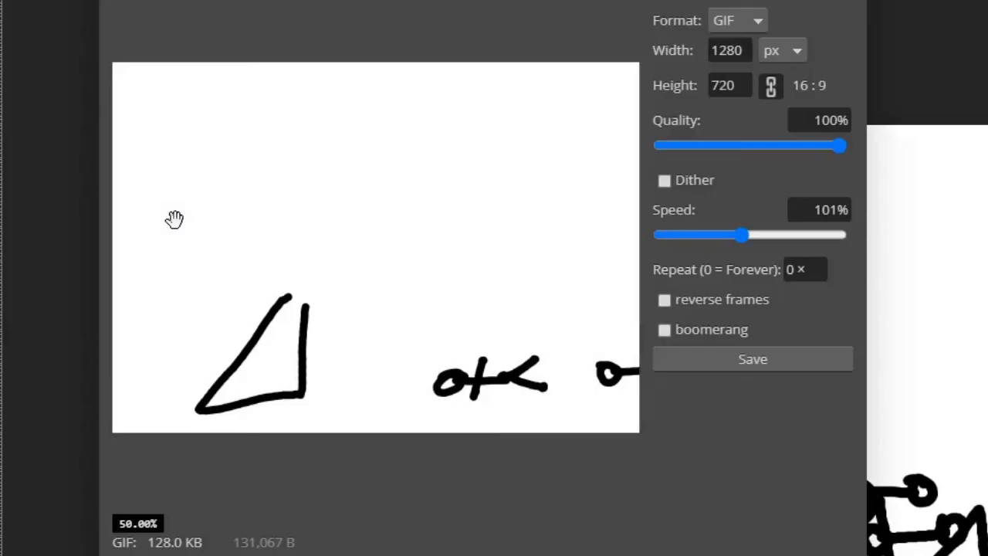
pyautogui.moveTo(744, 269)
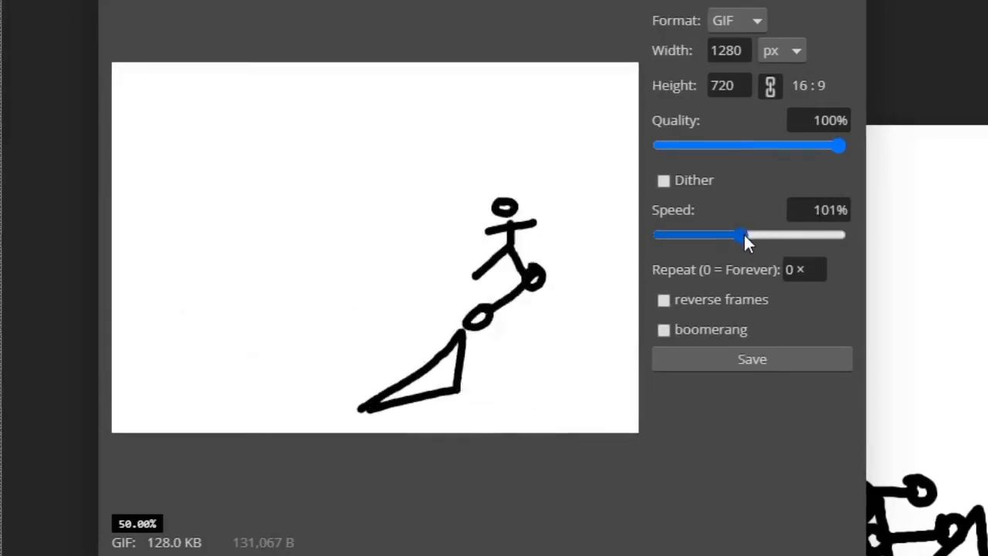
# - Try playback speeds of about 297%, 26% and 90%, then settle the GIF at 101%
pyautogui.moveTo(744, 234); pyautogui.dragTo(786, 234)
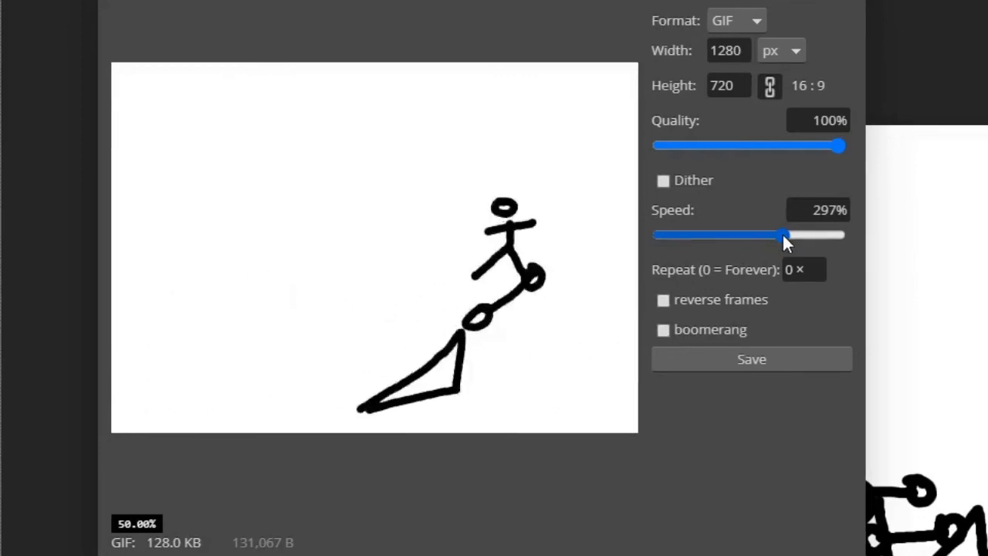
pyautogui.moveTo(784, 235); pyautogui.dragTo(703, 234)
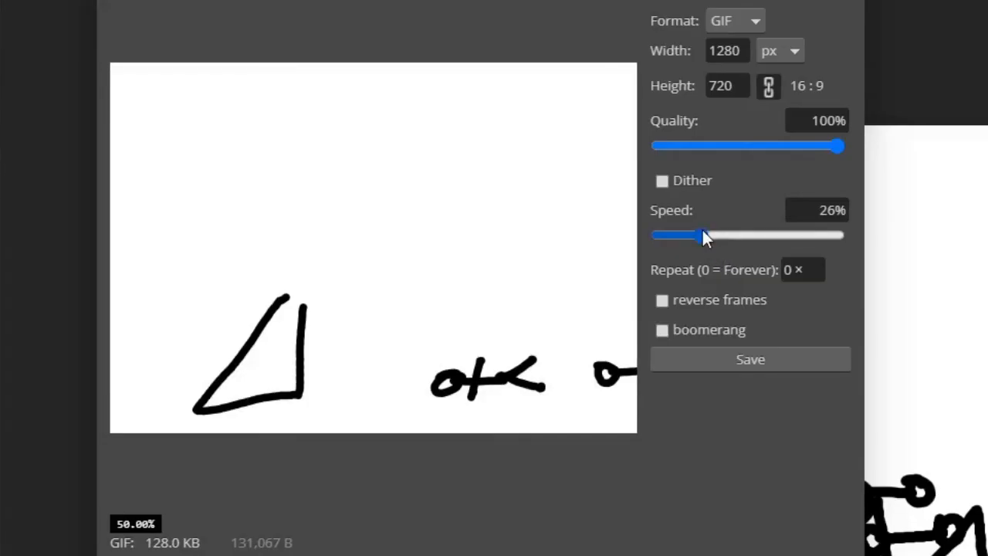
pyautogui.moveTo(703, 235); pyautogui.dragTo(739, 235)
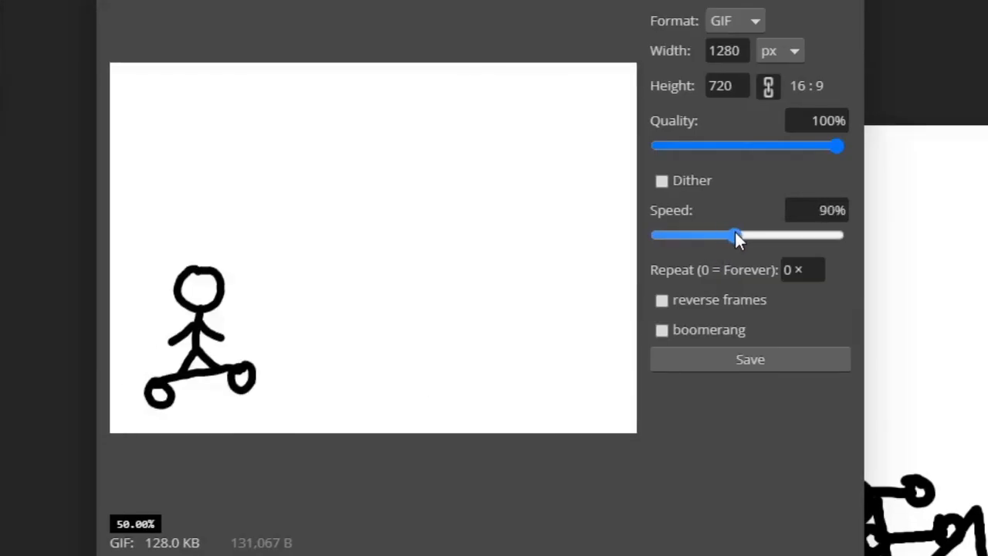
pyautogui.moveTo(735, 234); pyautogui.dragTo(744, 235)
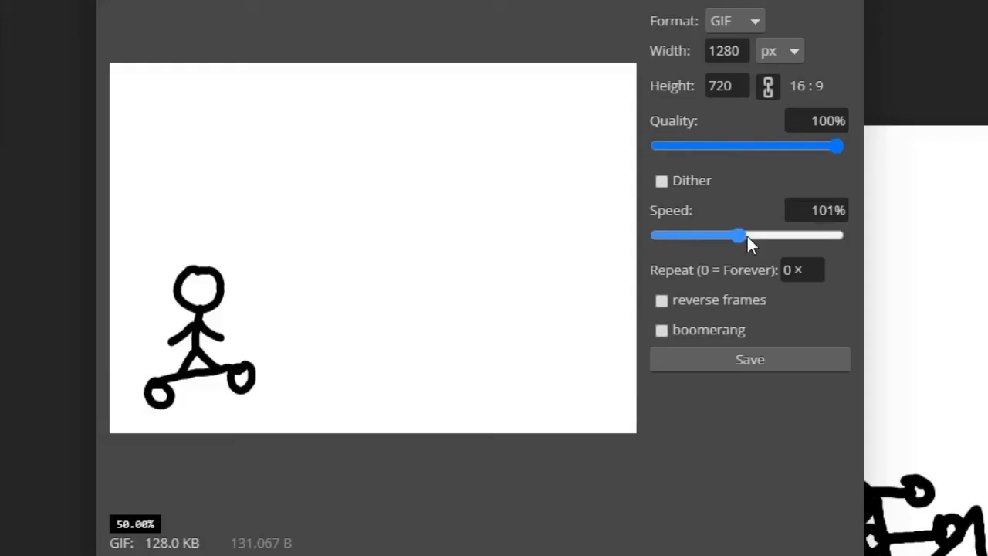
pyautogui.moveTo(825, 309)
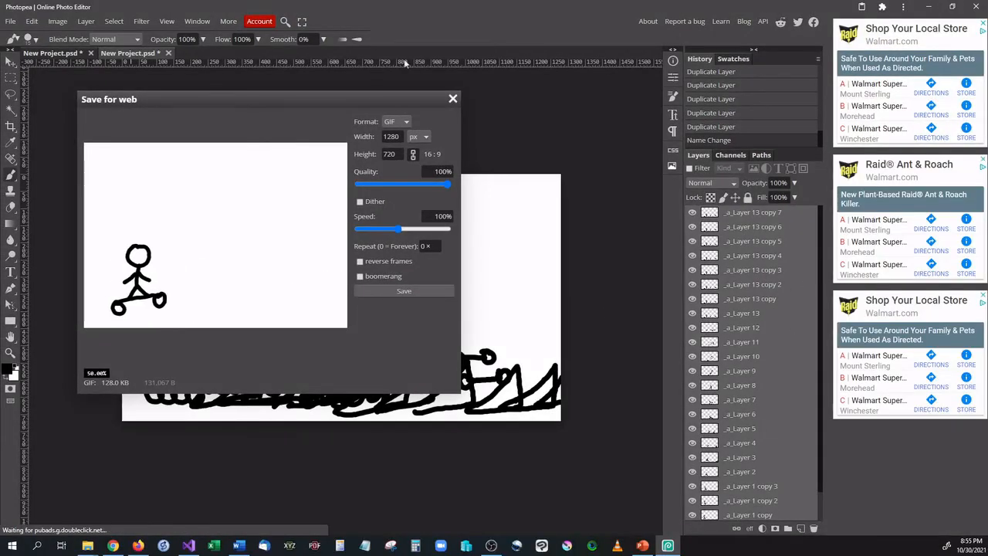
# - Close the GIF export without saving and add new blank layers above the frames
pyautogui.click(452, 98)
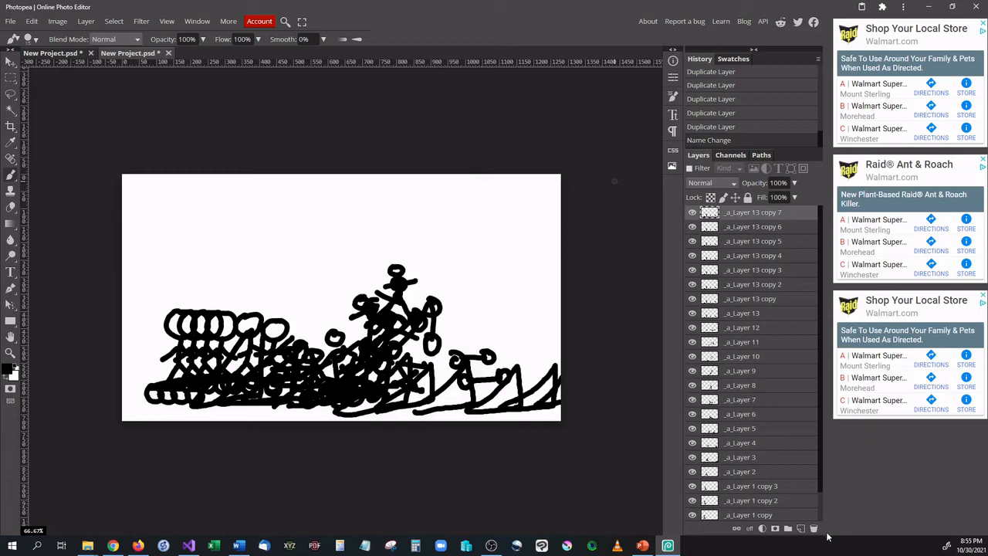
pyautogui.click(800, 528)
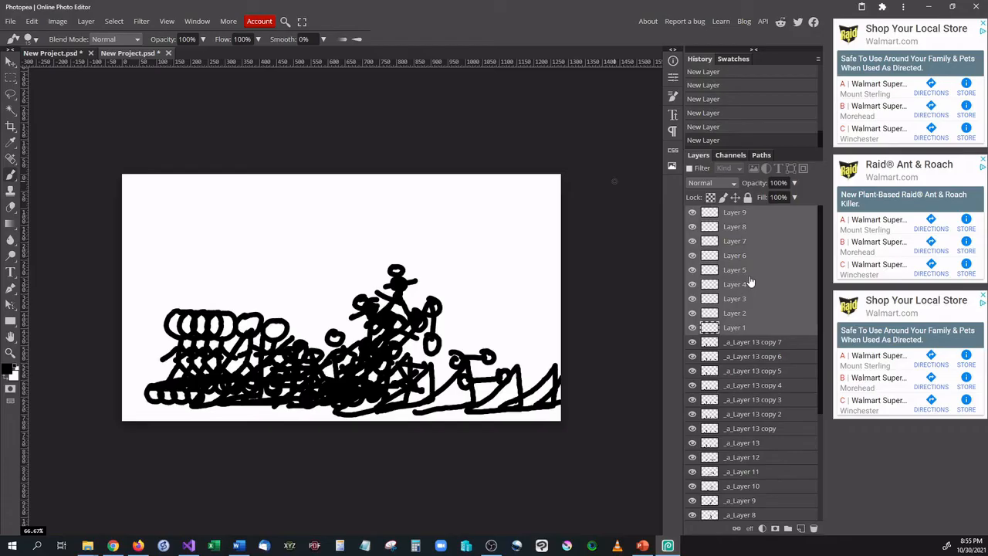
# - Convert Layer 1 through Layer 9 into _a_ animation frames via Layer > Animation > Make Frames
pyautogui.click(80, 22)
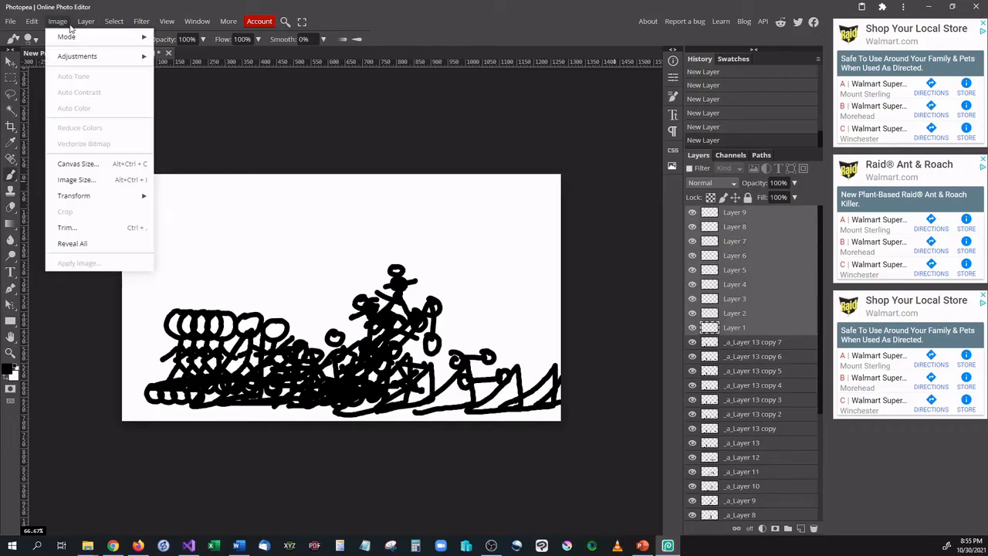
pyautogui.click(99, 22)
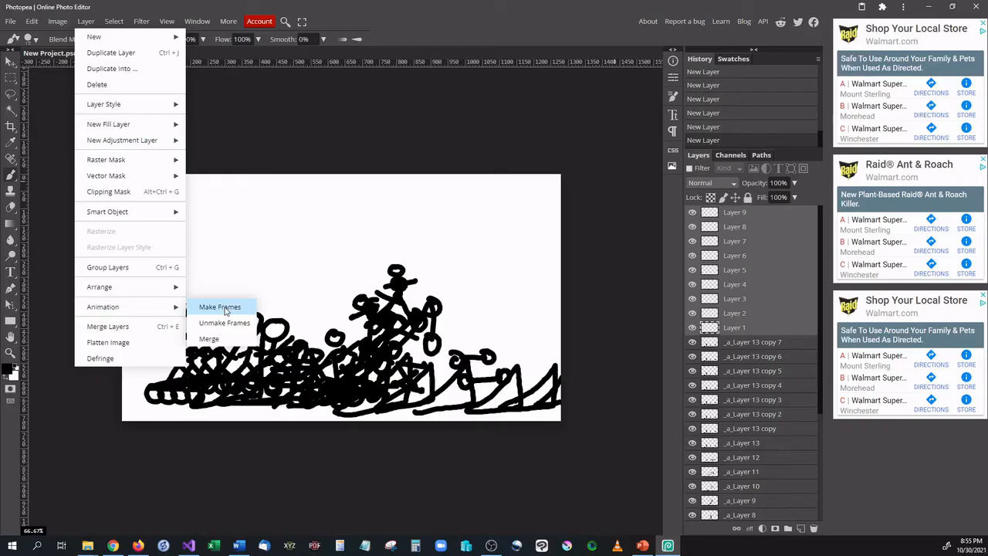
pyautogui.click(221, 305)
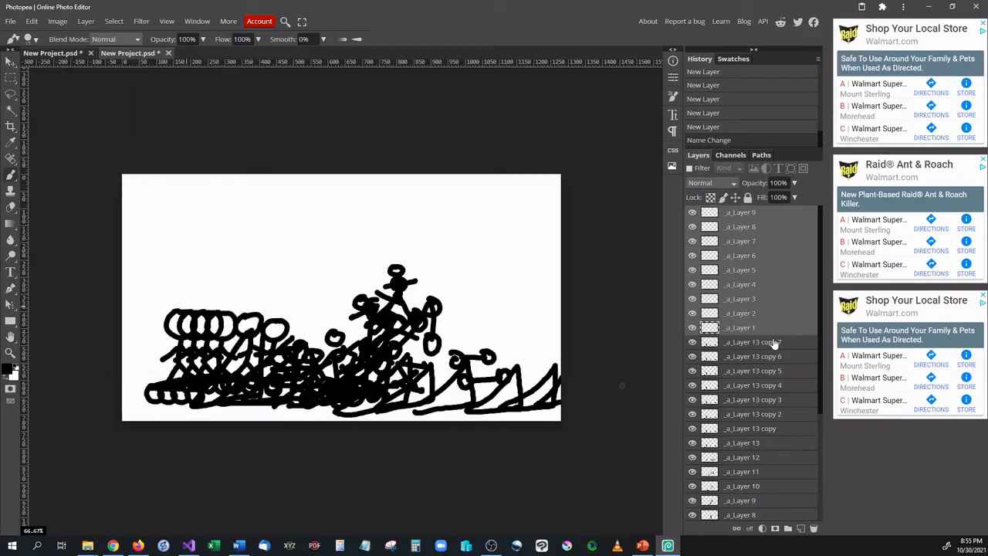
pyautogui.click(752, 343)
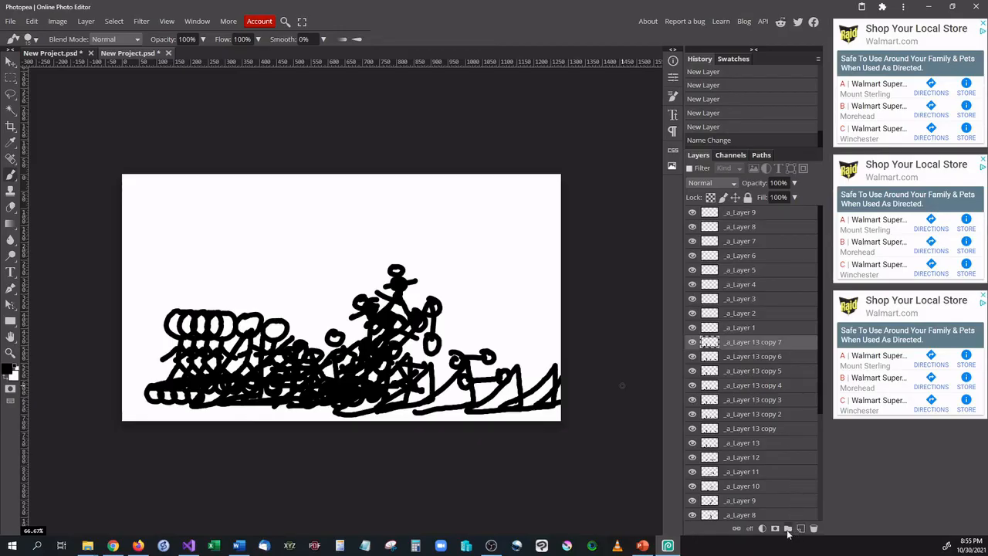
pyautogui.moveTo(787, 528)
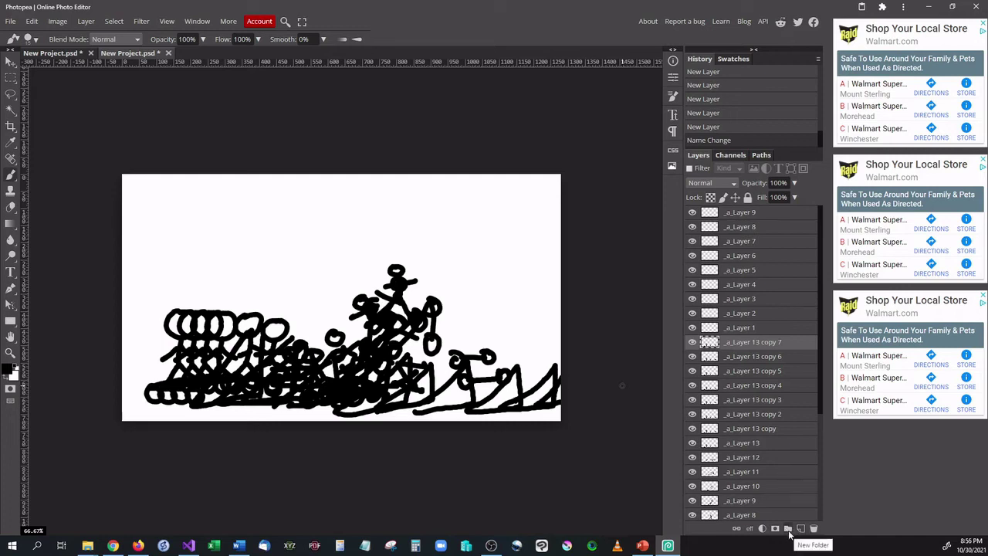
# - Create Folder 1 and move the original _a_ skater frames into it, then expand it
pyautogui.click(786, 529)
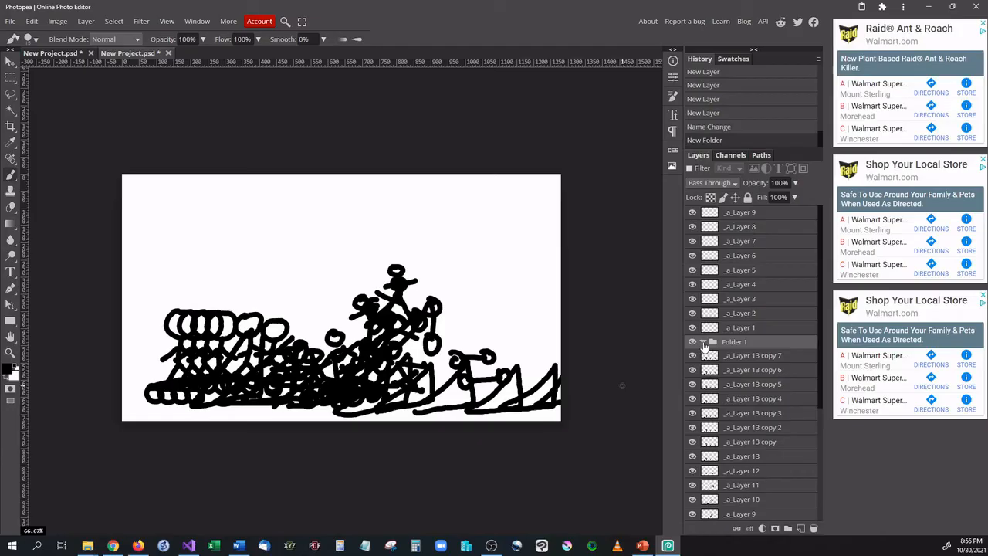
pyautogui.click(750, 355)
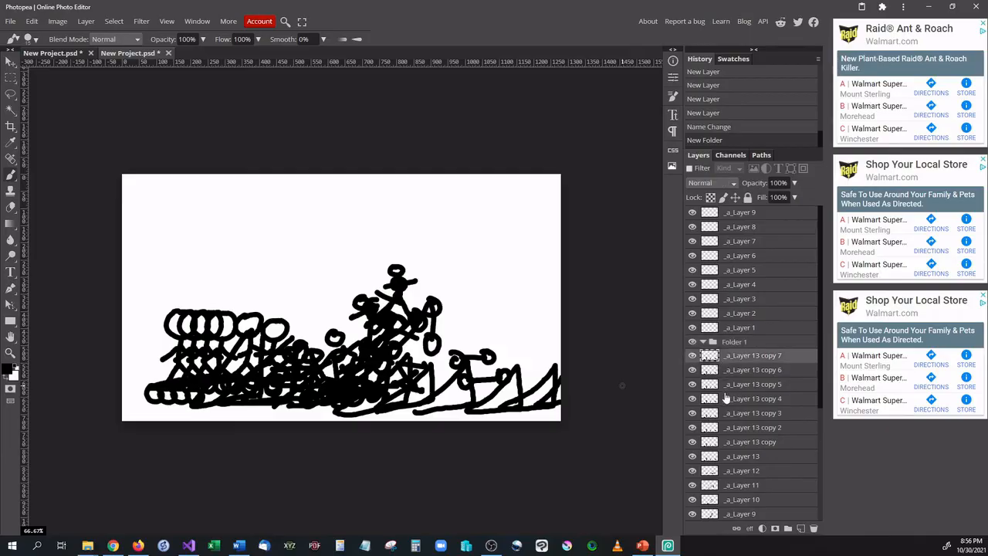
pyautogui.scroll(-3)
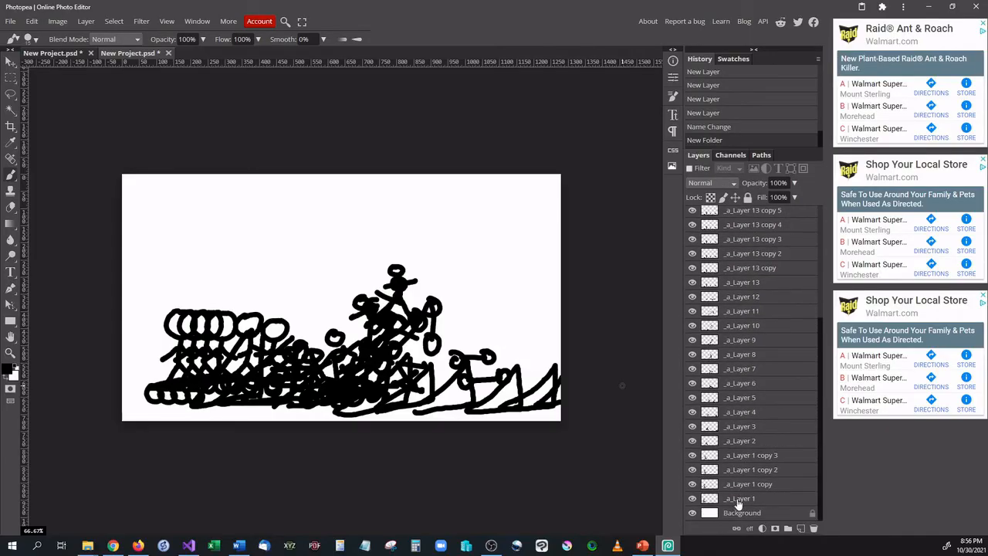
pyautogui.click(748, 497)
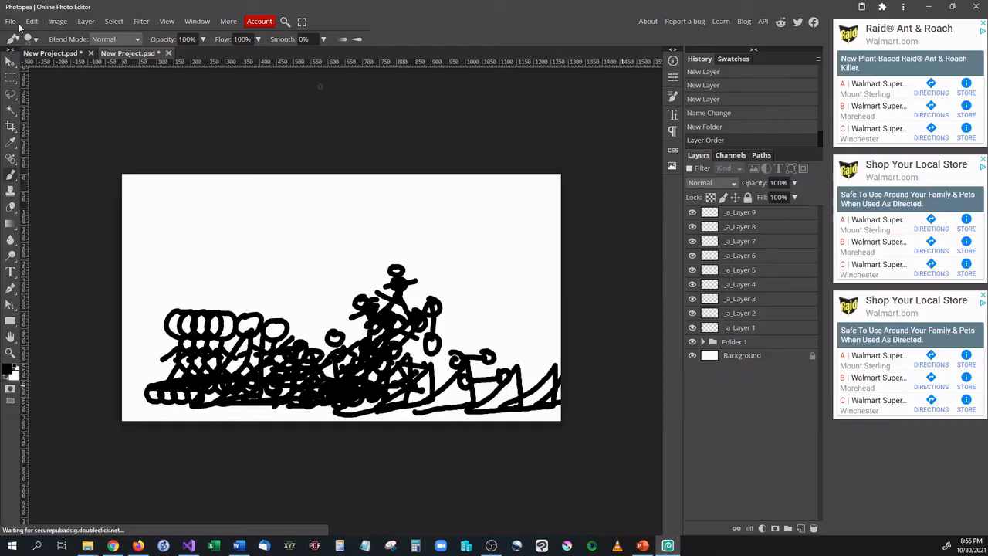
pyautogui.click(10, 21)
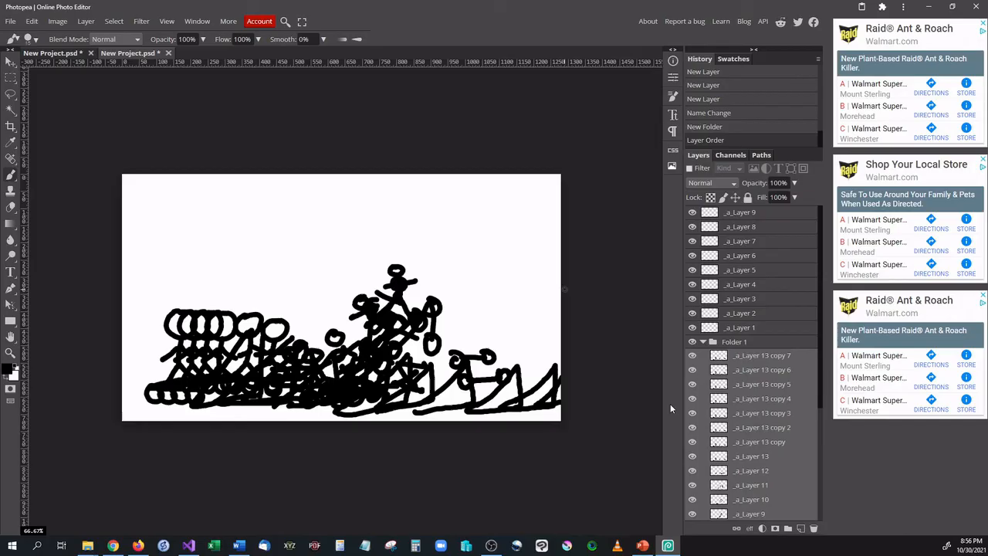
pyautogui.moveTo(669, 407)
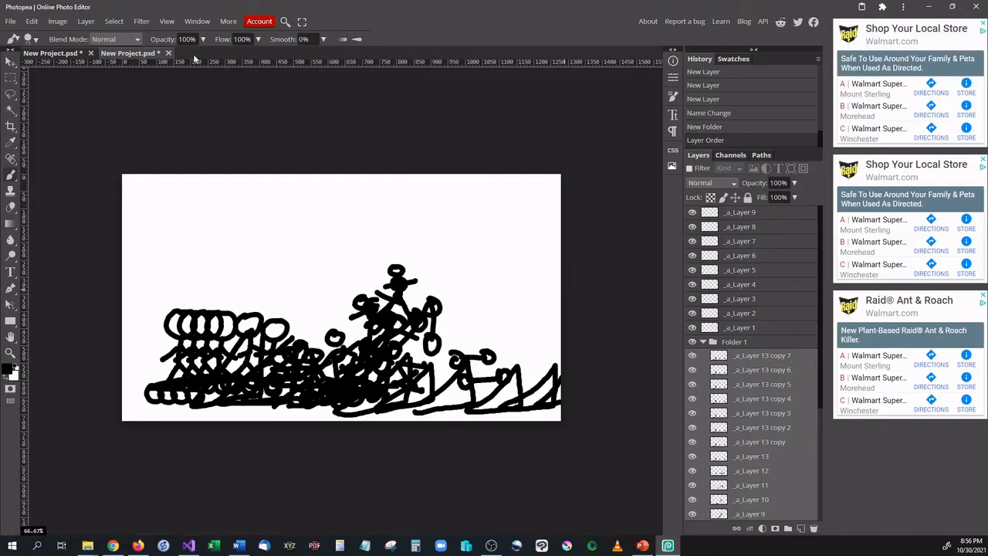
# - Start saving the project as a PSD, proposed as New Project.psd
pyautogui.click(11, 21)
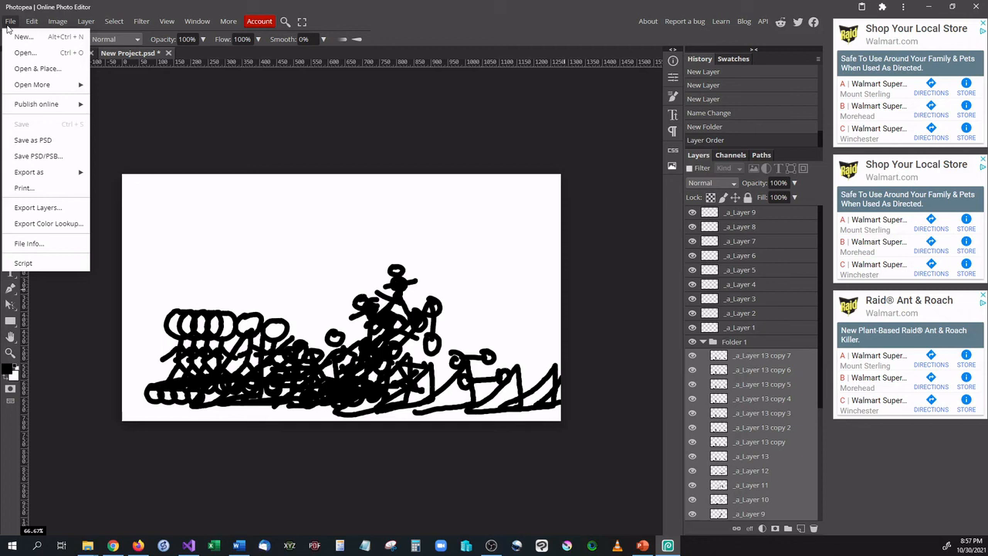
pyautogui.moveTo(60, 121)
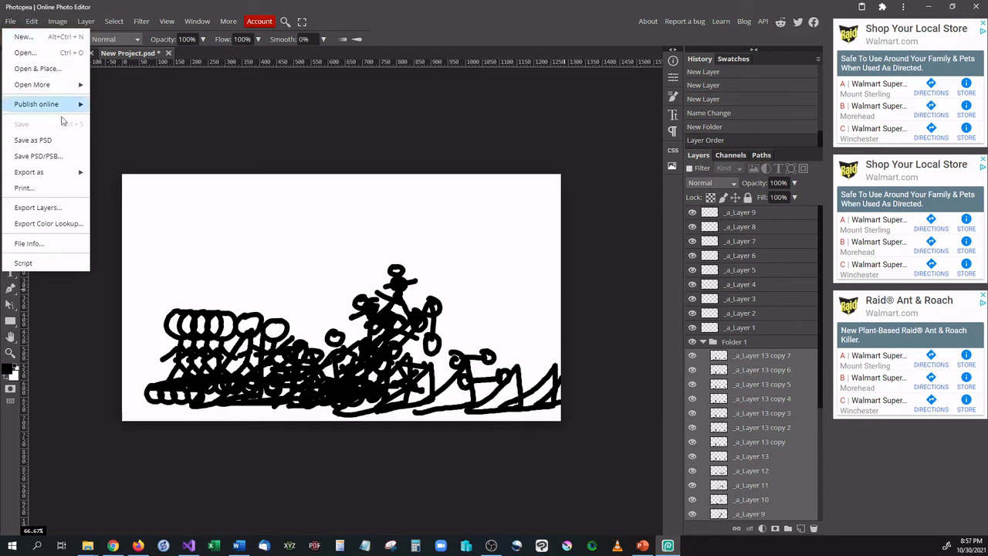
pyautogui.moveTo(32, 139)
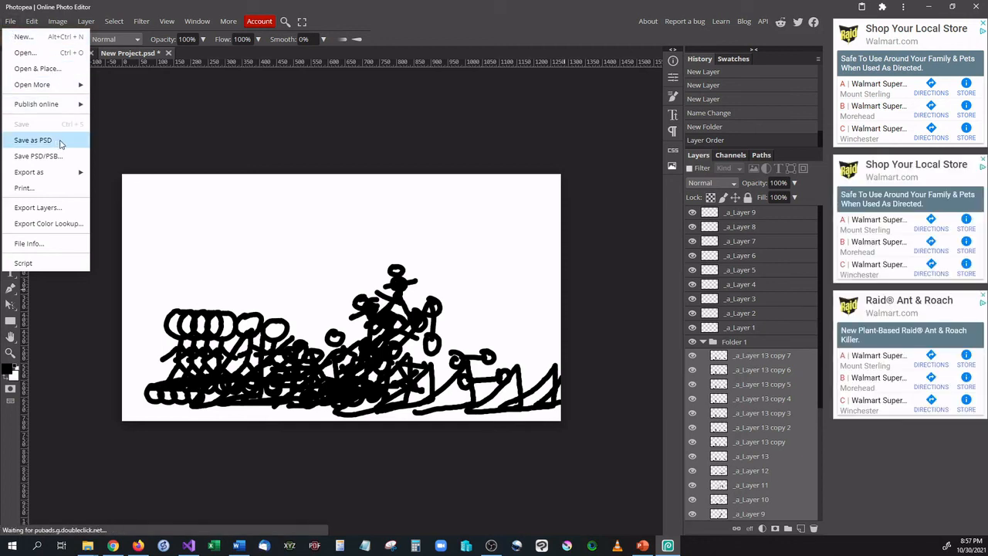
pyautogui.click(34, 140)
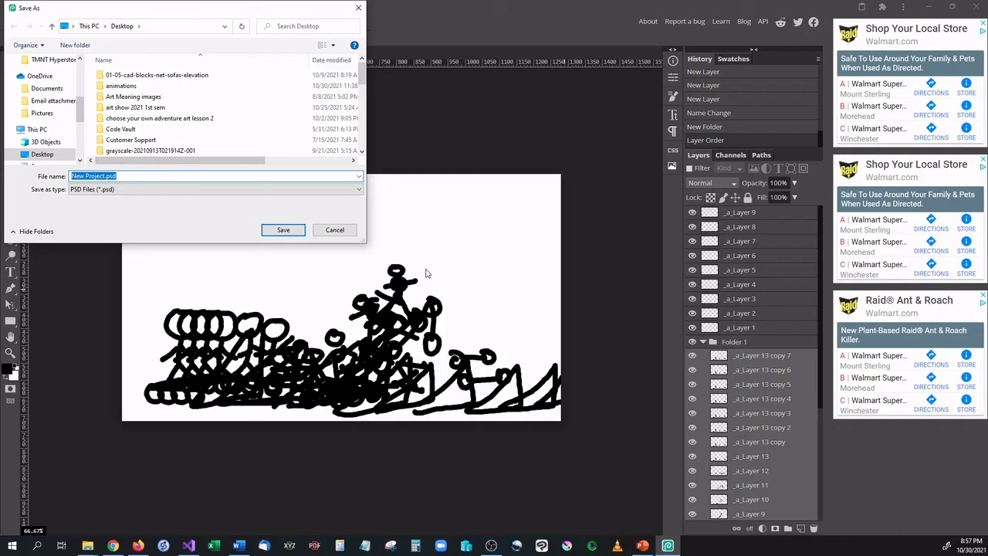
pyautogui.moveTo(441, 272)
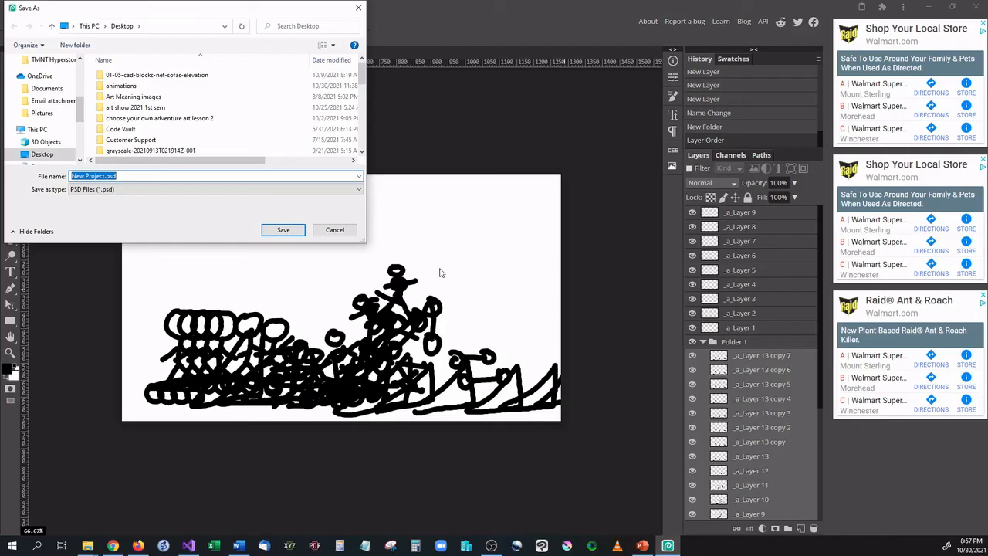
pyautogui.moveTo(440, 272)
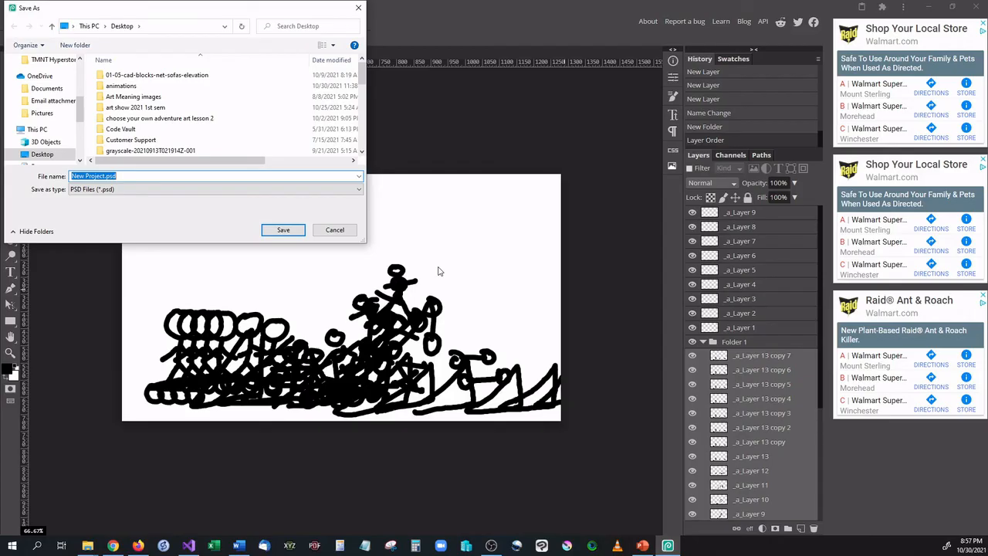
pyautogui.moveTo(445, 261)
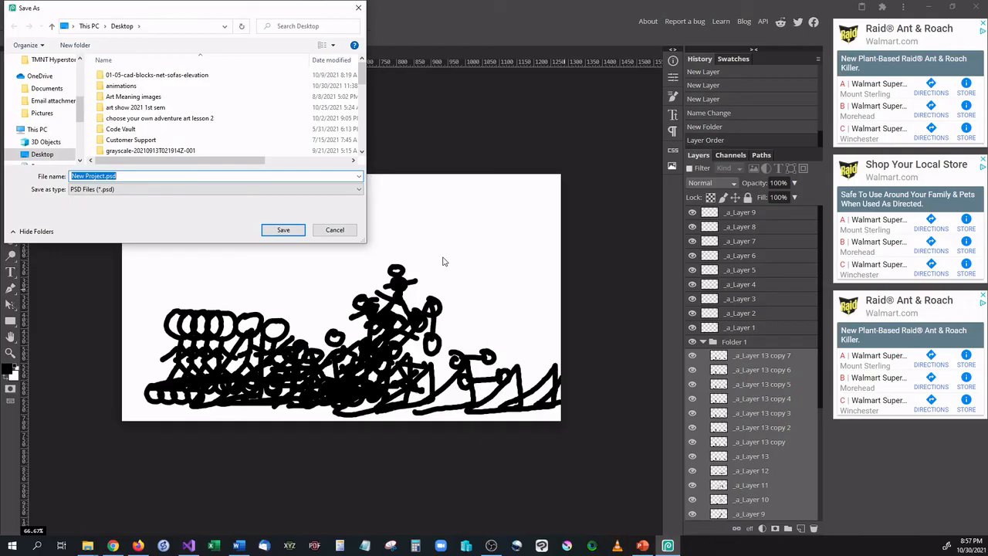
pyautogui.moveTo(346, 230)
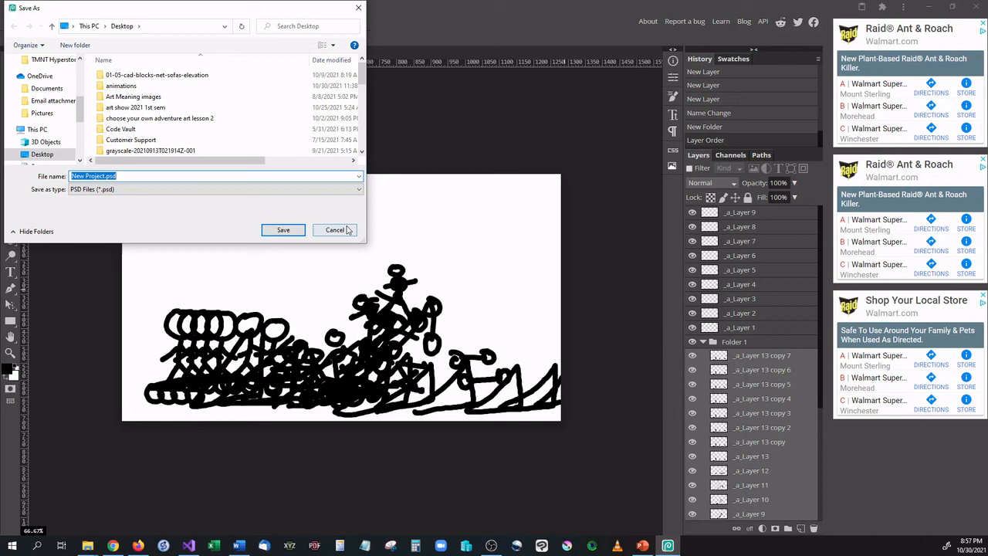
pyautogui.moveTo(342, 234)
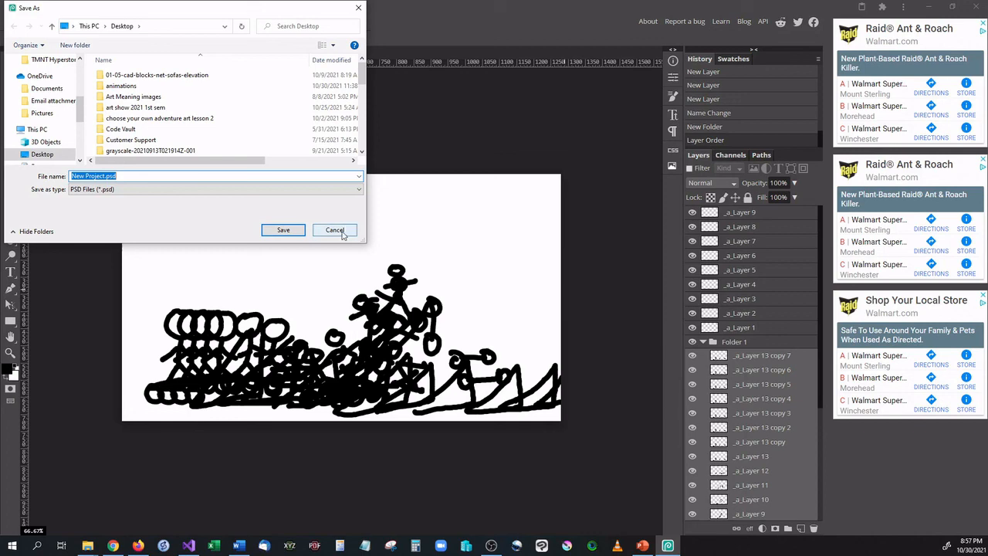
# - Cancel the PSD Save As dialog and return to the animation project
pyautogui.click(333, 229)
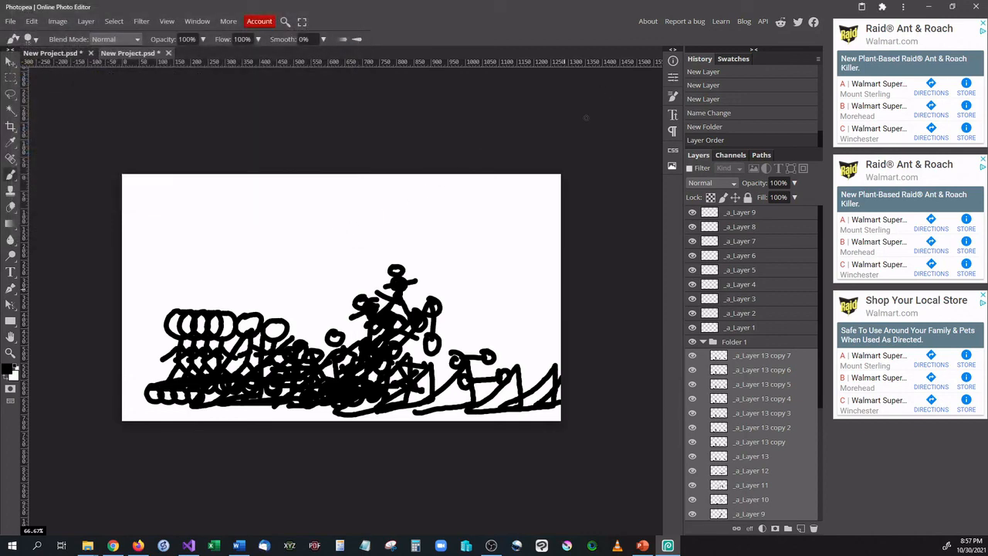